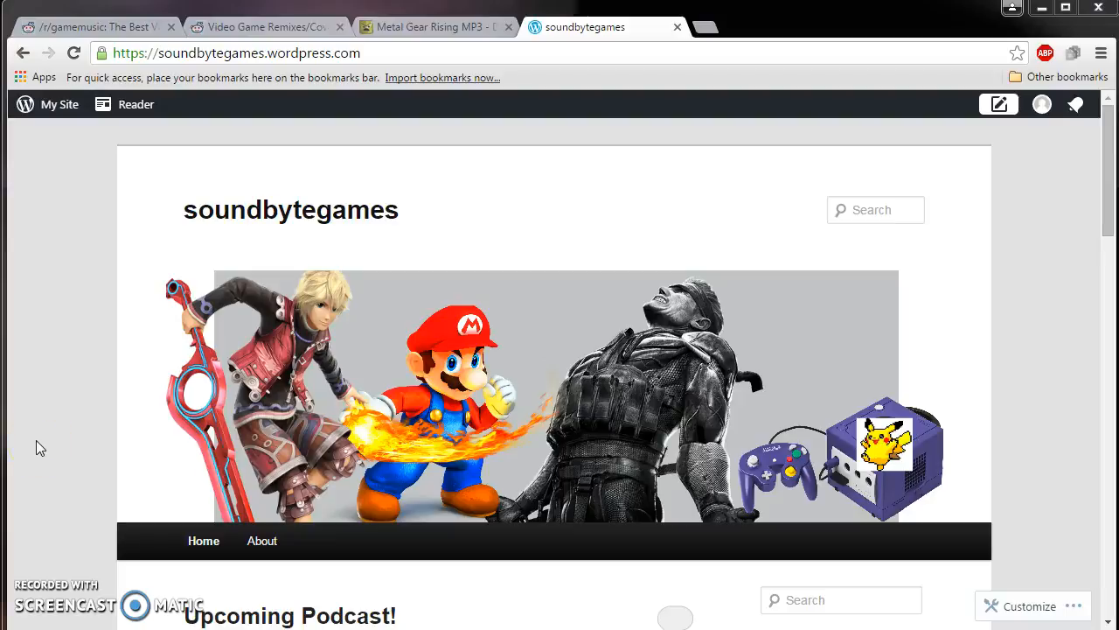
# Switch to KHInsider's Metal Gear Solid 2 - Substance album page listing 33 tracks.
pyautogui.scroll(-3)
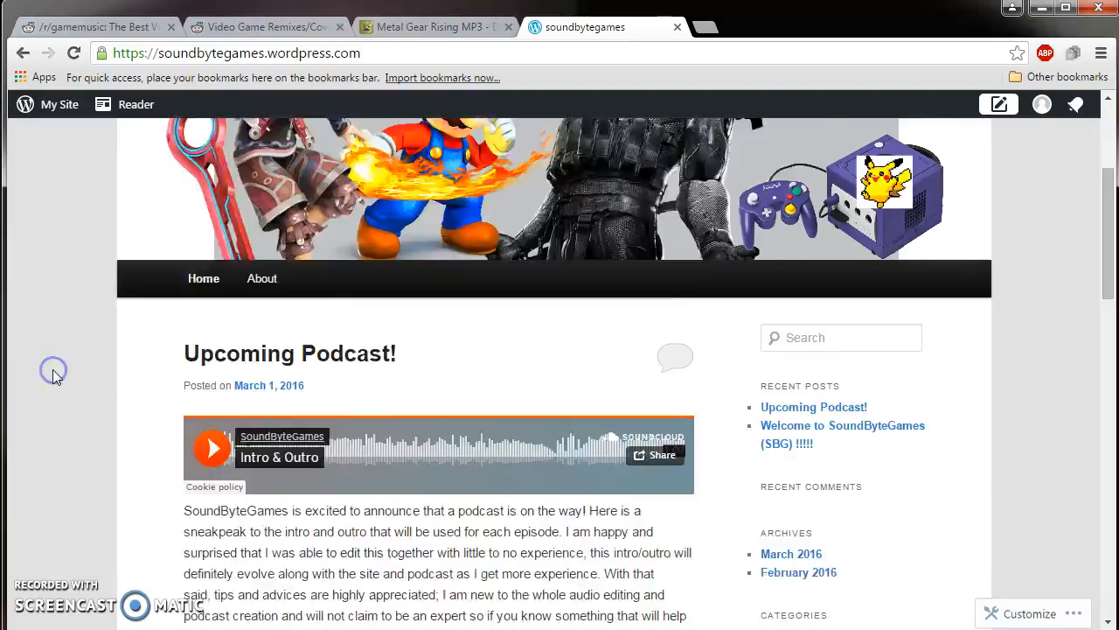
pyautogui.scroll(3)
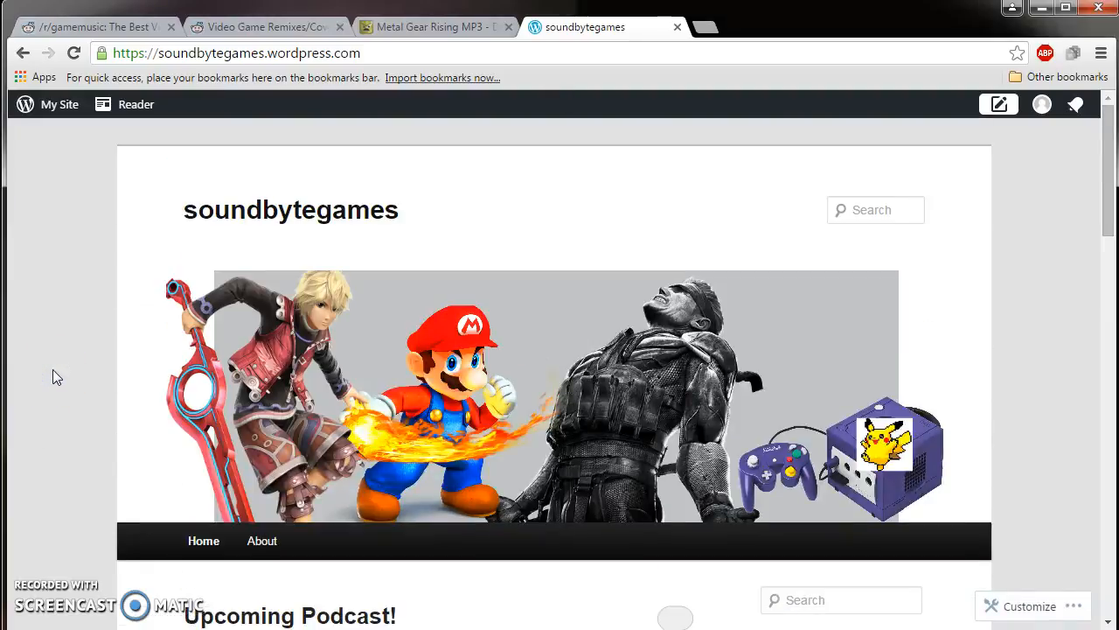
pyautogui.moveTo(654, 31)
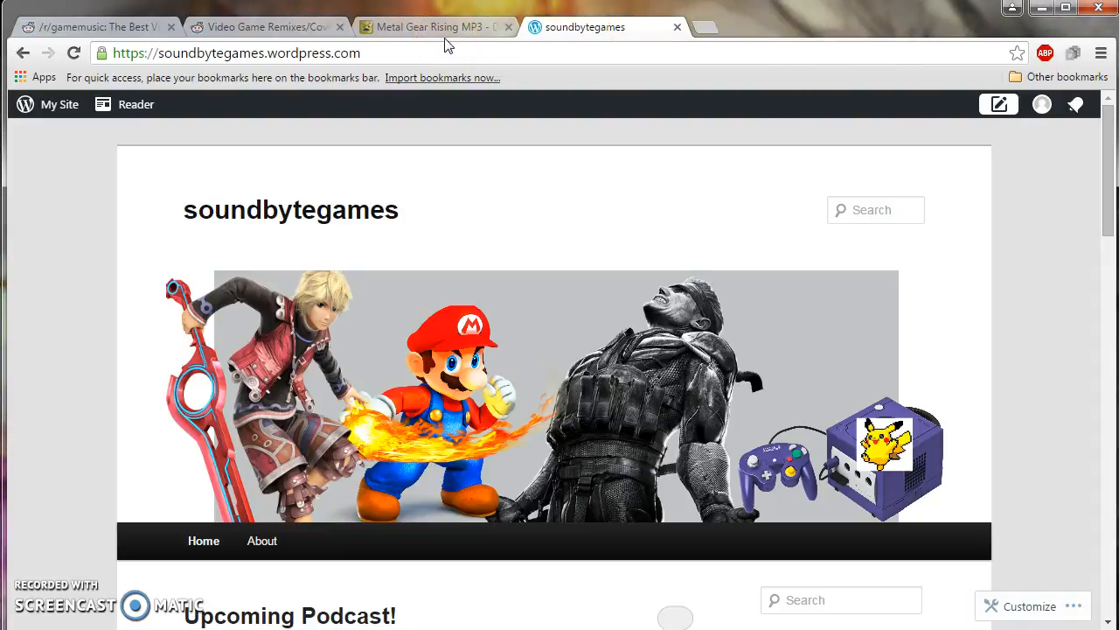
pyautogui.moveTo(448, 31)
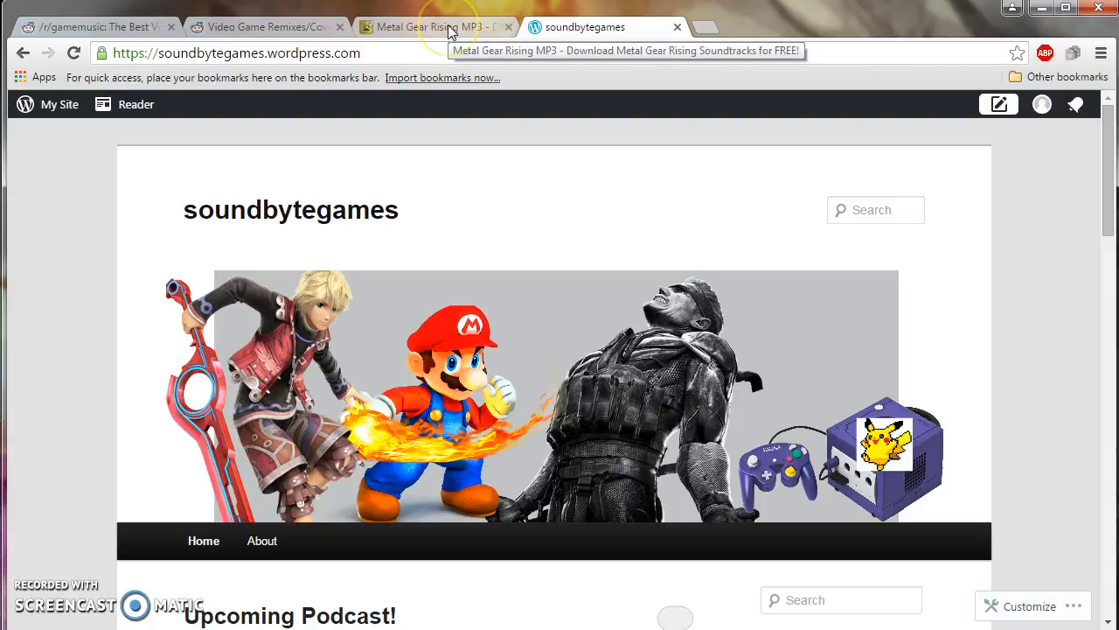
pyautogui.click(437, 26)
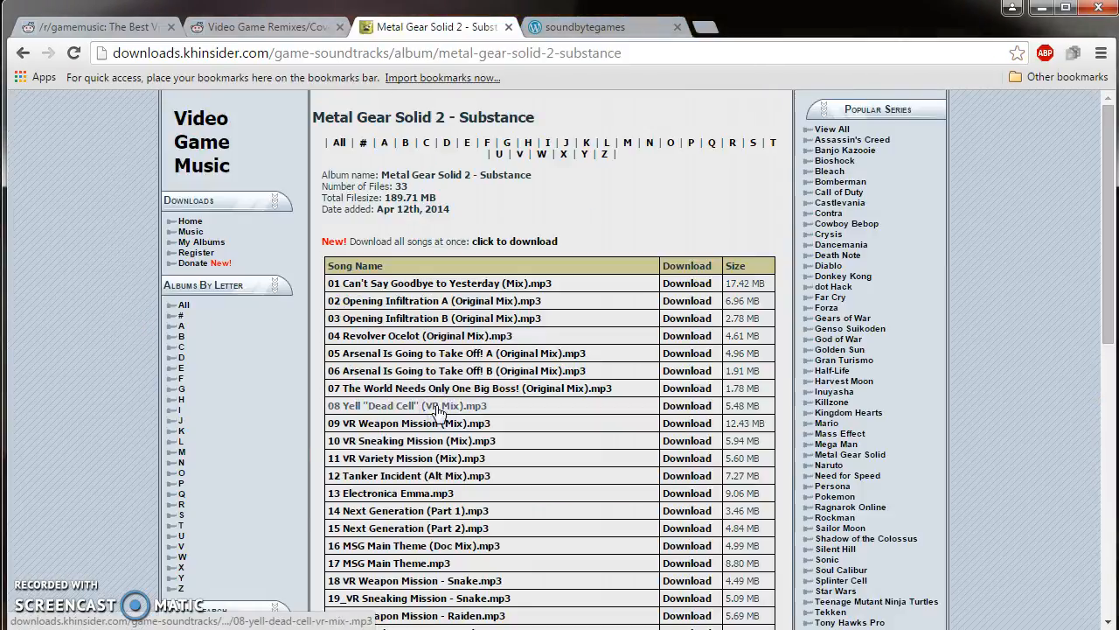
pyautogui.moveTo(383, 475)
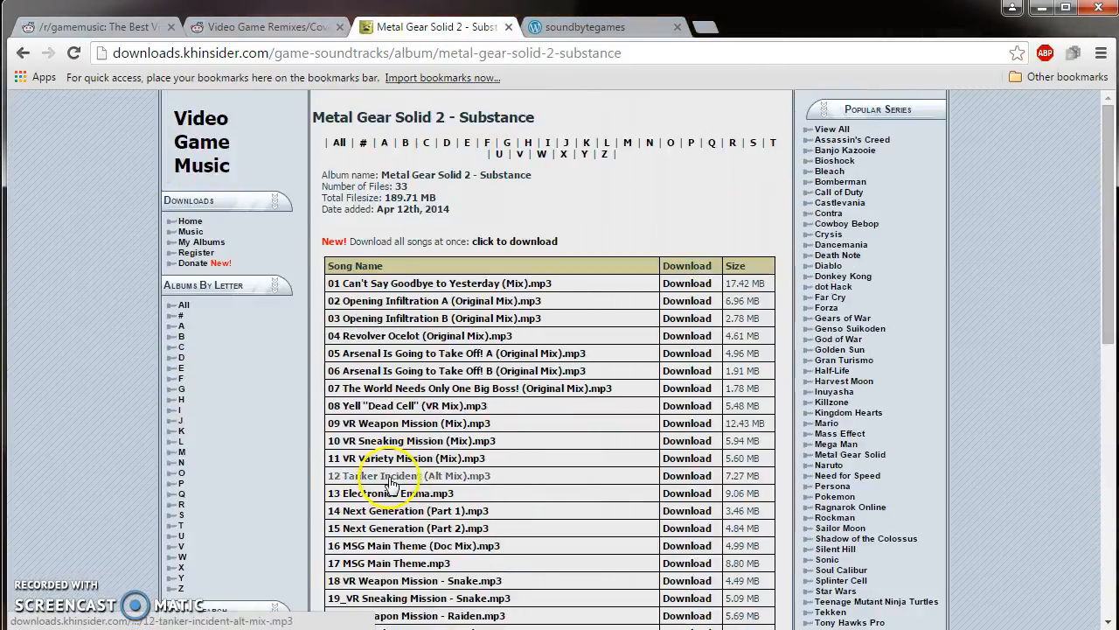
pyautogui.moveTo(446, 283)
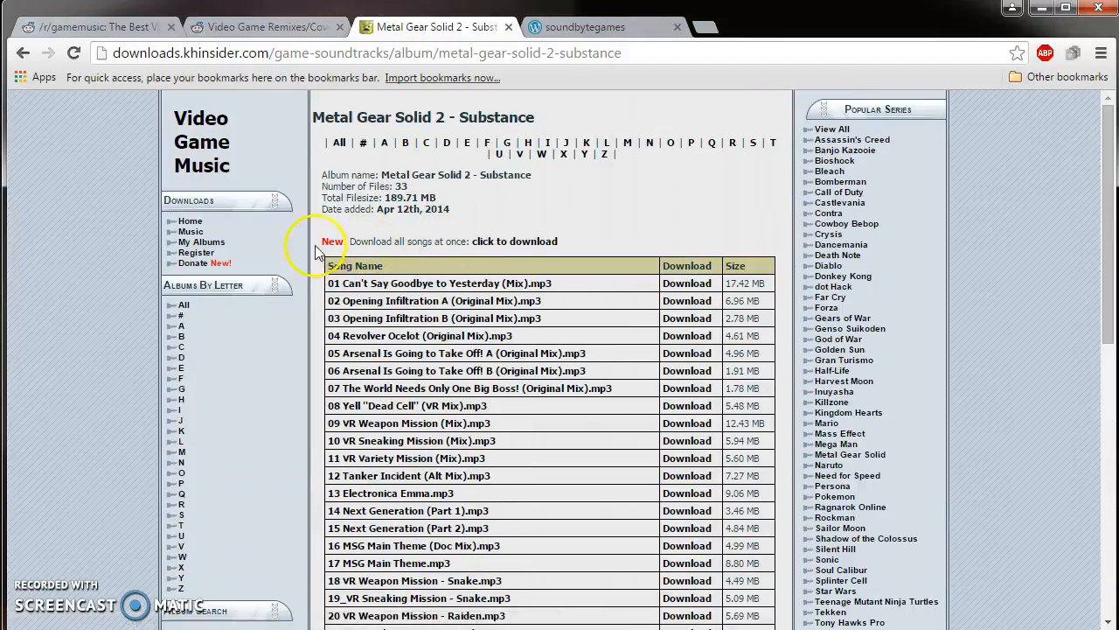
pyautogui.moveTo(450, 241)
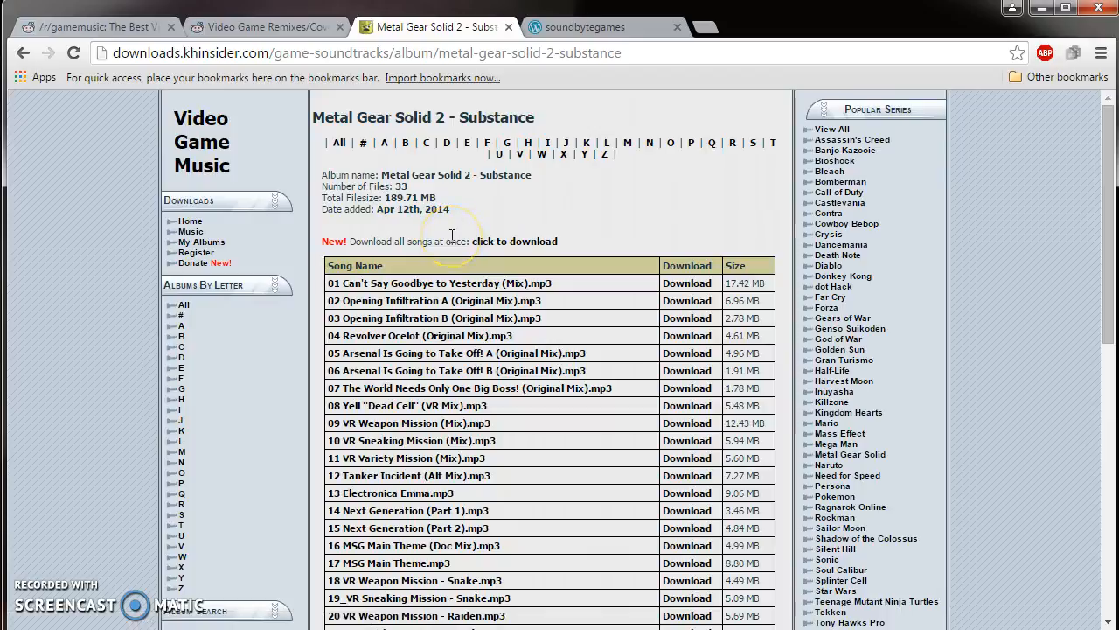
pyautogui.moveTo(213, 252)
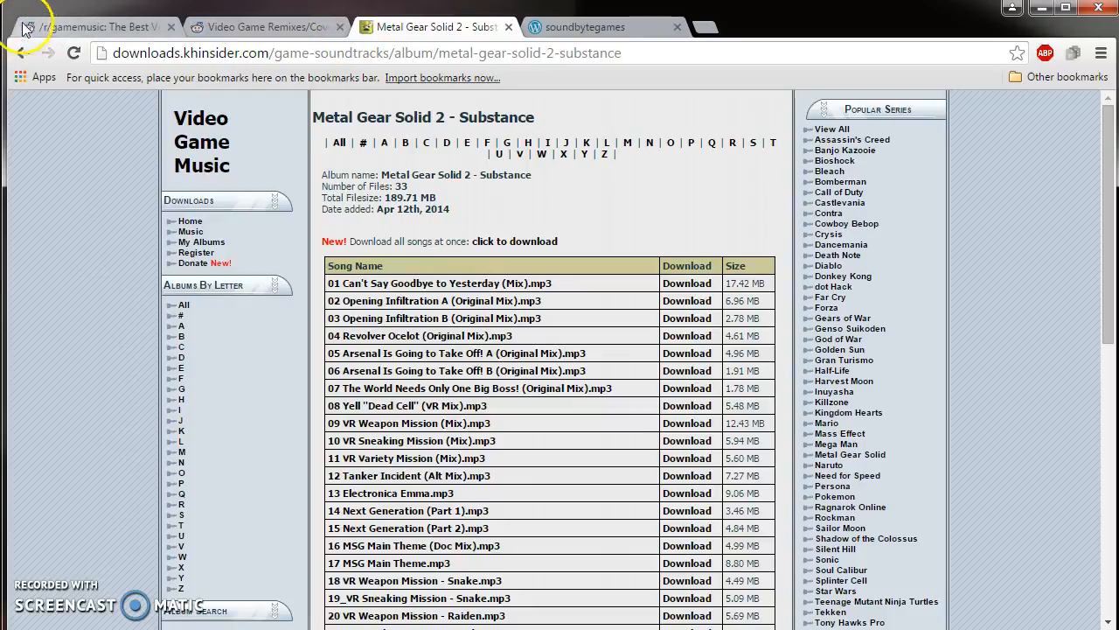
pyautogui.moveTo(839, 18)
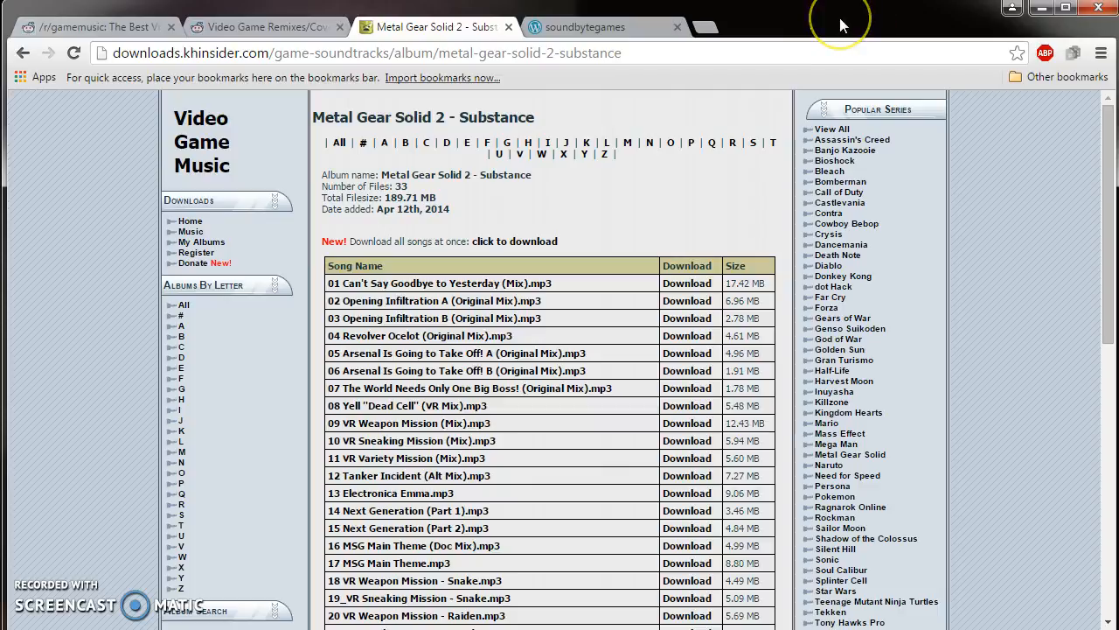
pyautogui.moveTo(118, 171)
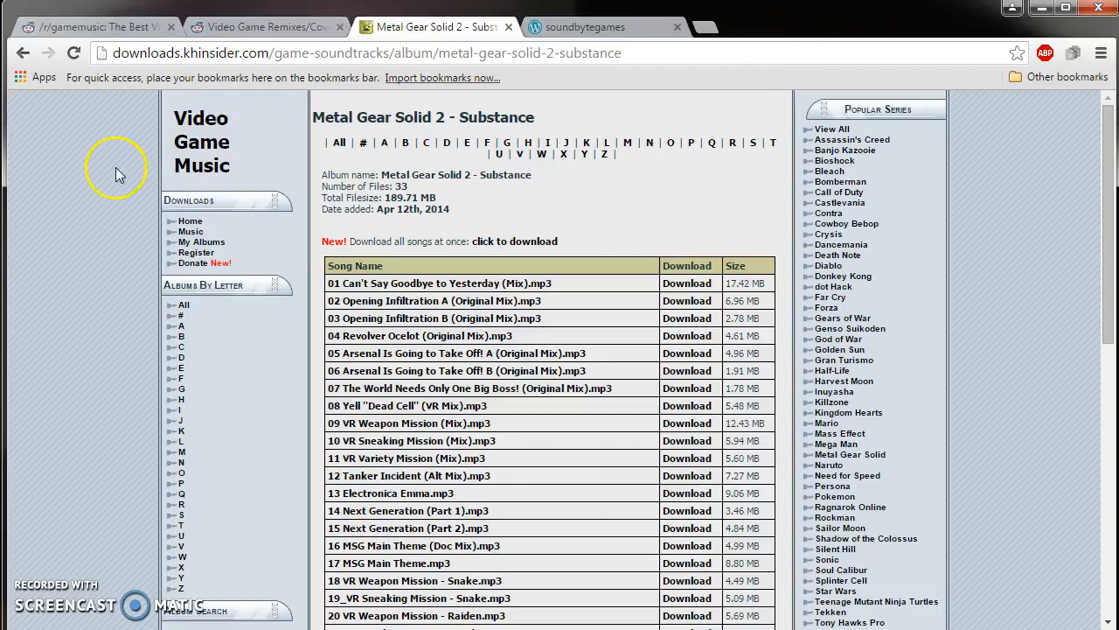
pyautogui.moveTo(188, 199)
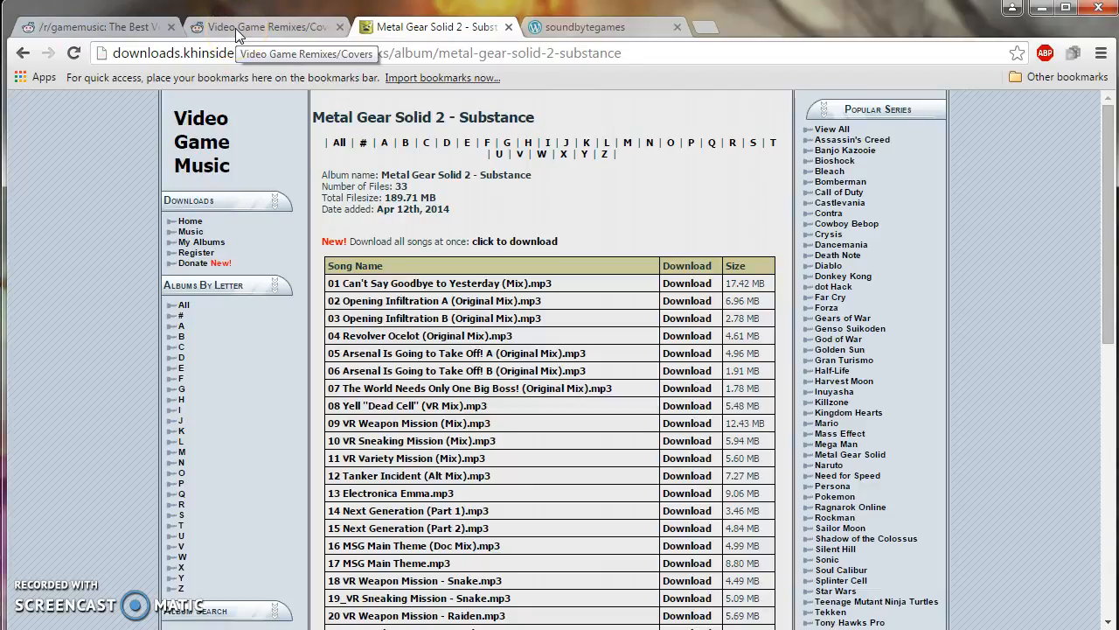
# Show the r/gamemusic tab, select 'gamemusic' in the address, and scroll posts 26 onward.
pyautogui.click(61, 26)
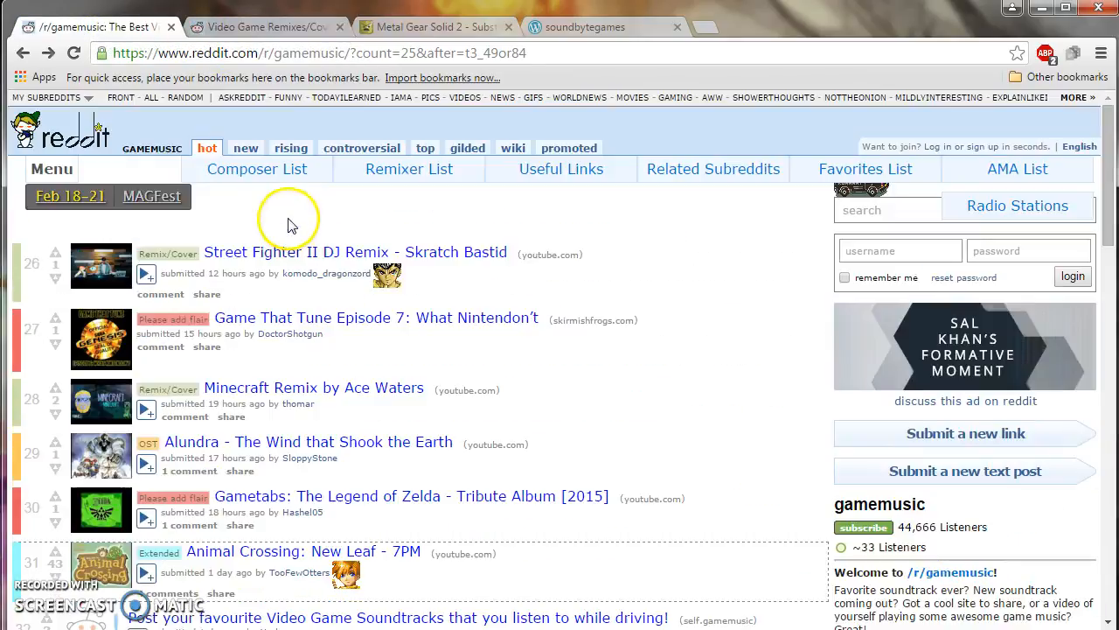
pyautogui.moveTo(232, 28)
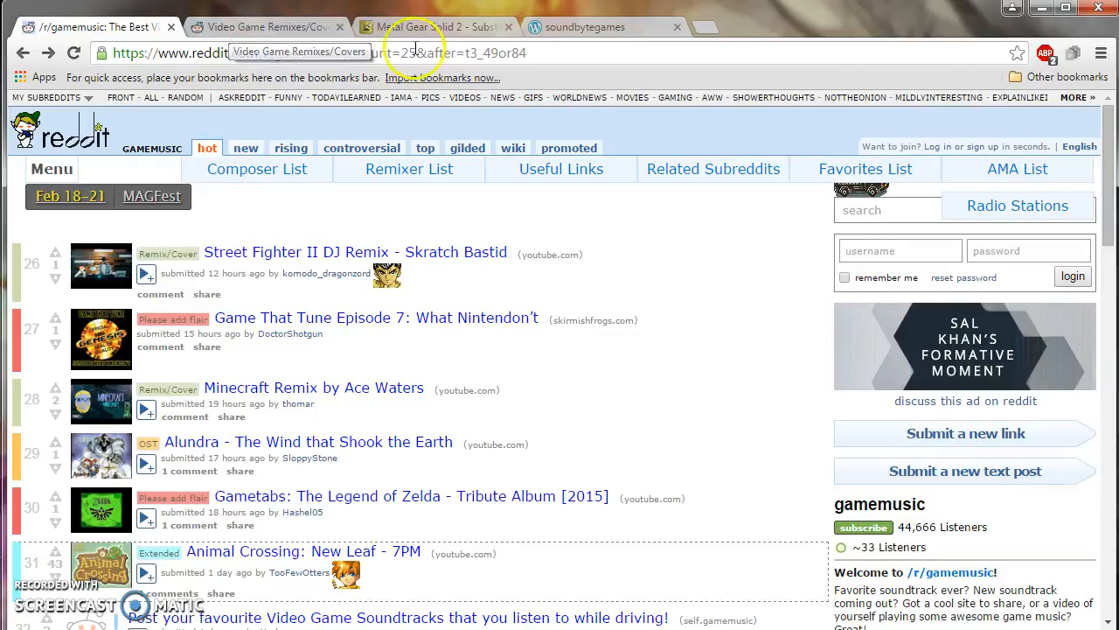
pyautogui.doubleClick(306, 53)
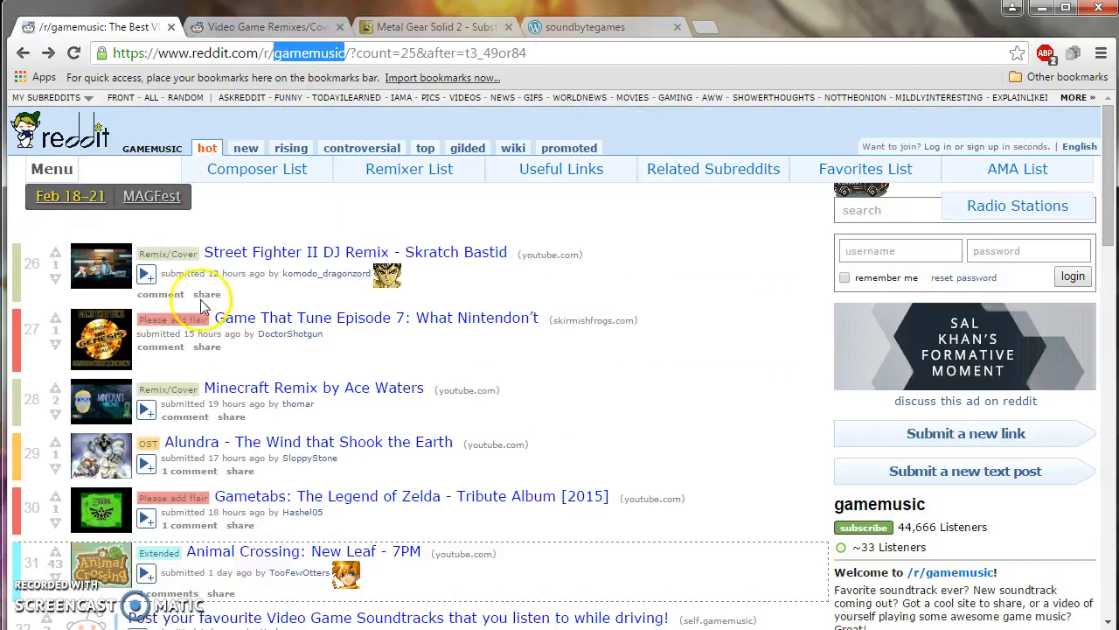
pyautogui.scroll(-3)
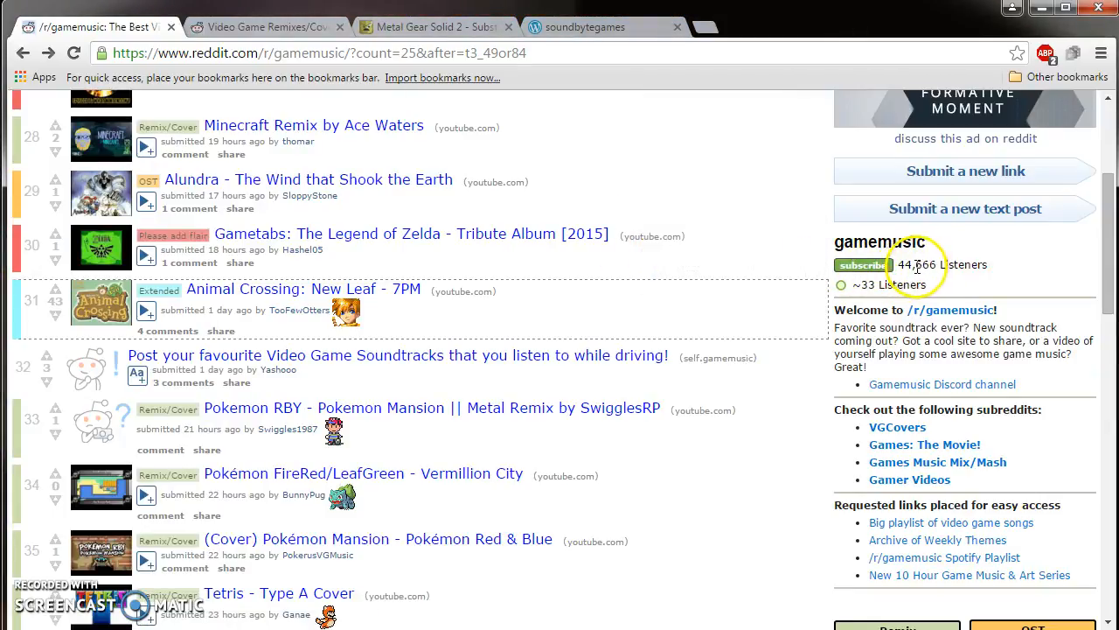
pyautogui.moveTo(747, 188)
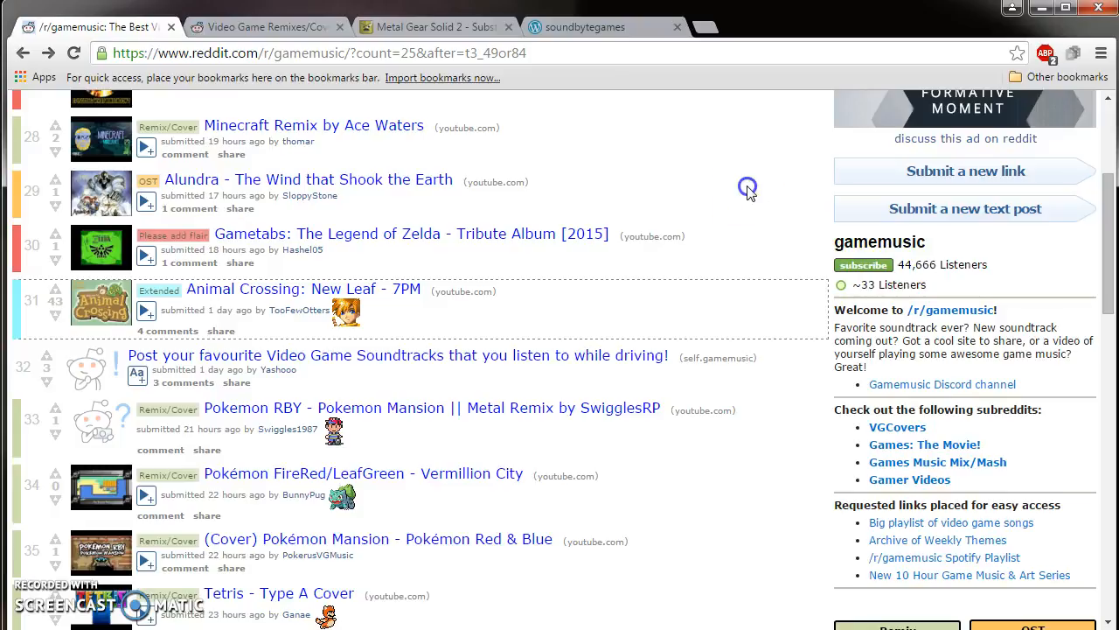
pyautogui.scroll(3)
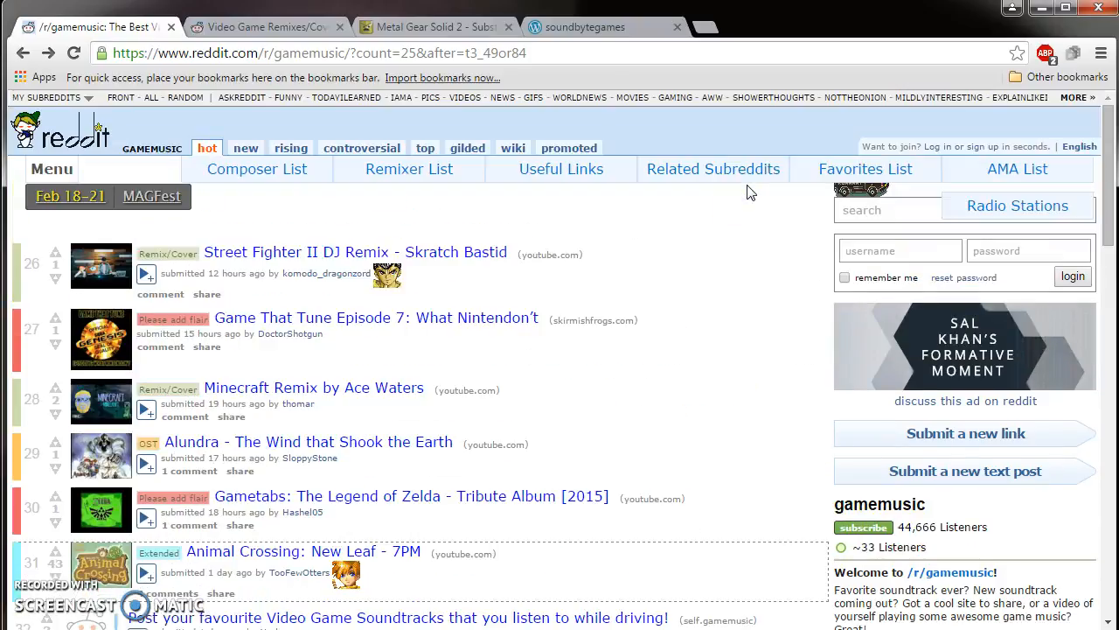
pyautogui.moveTo(711, 208)
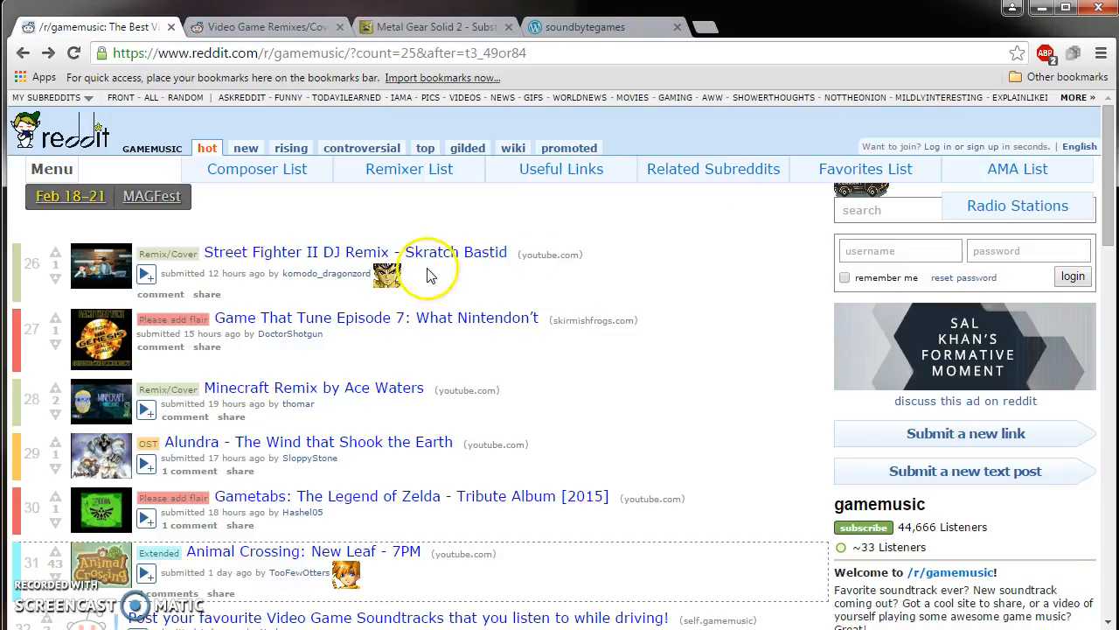
pyautogui.moveTo(236, 369)
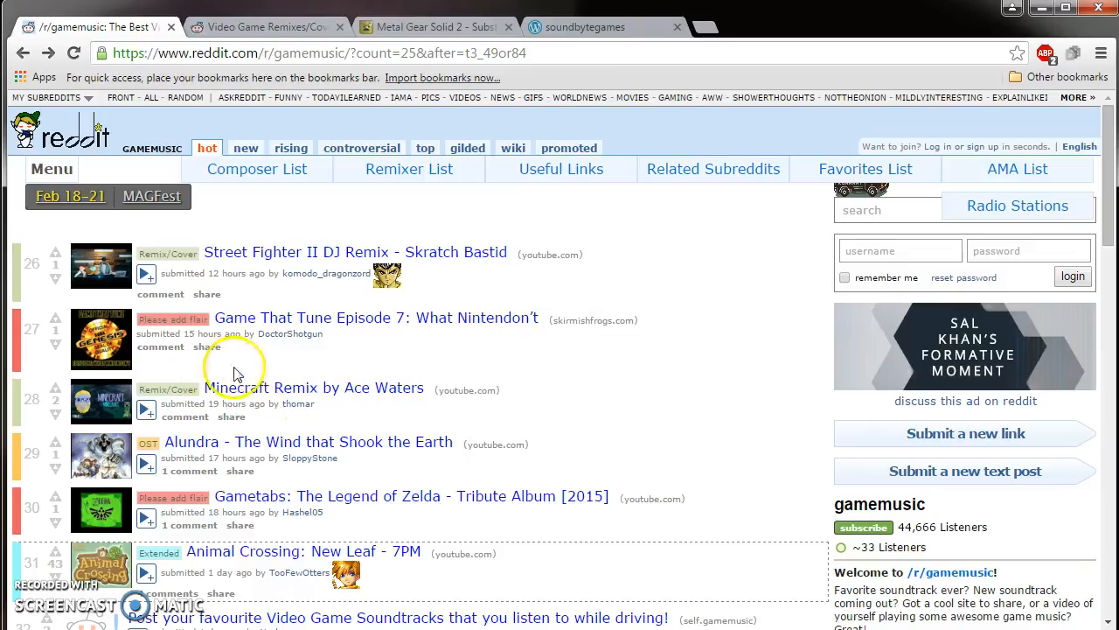
pyautogui.moveTo(218, 336)
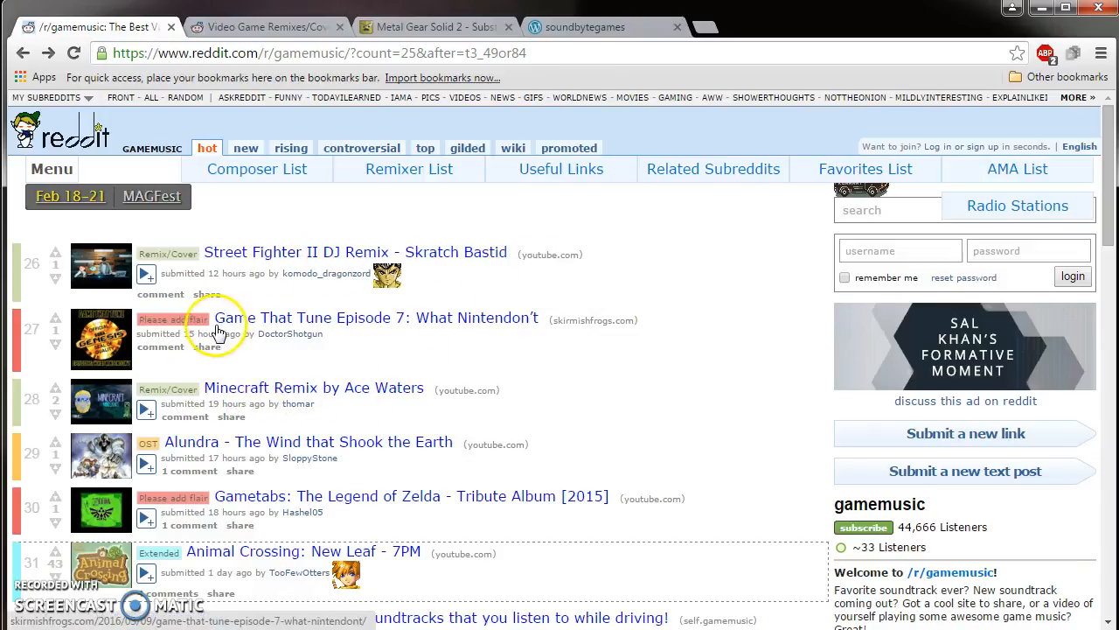
# Scroll down the current Reddit listing and click an item on the page.
pyautogui.scroll(-3)
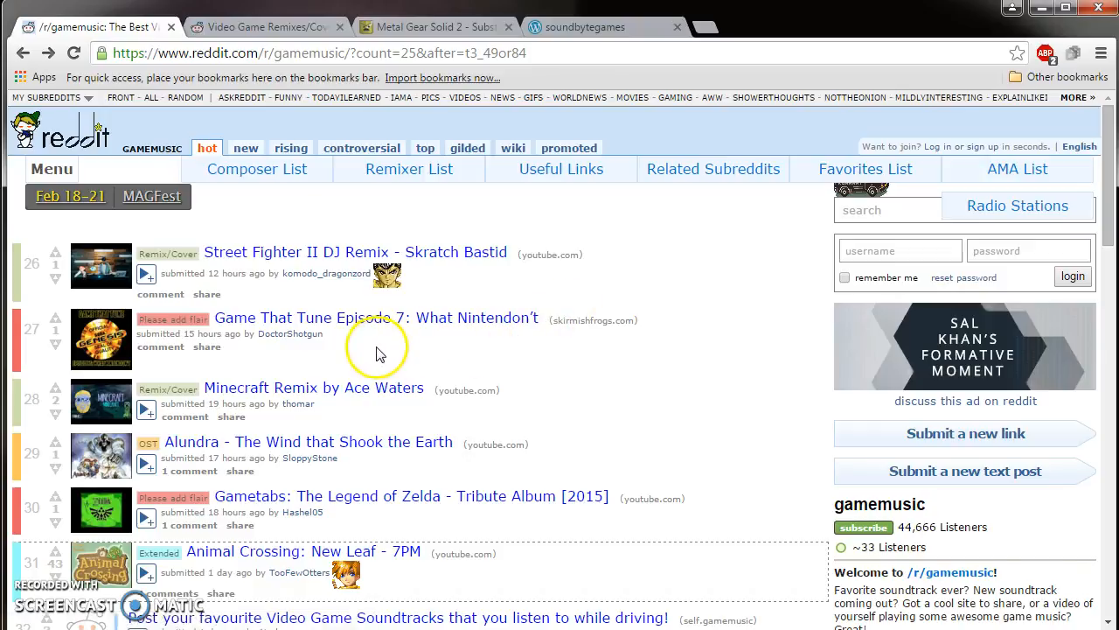
pyautogui.scroll(-3)
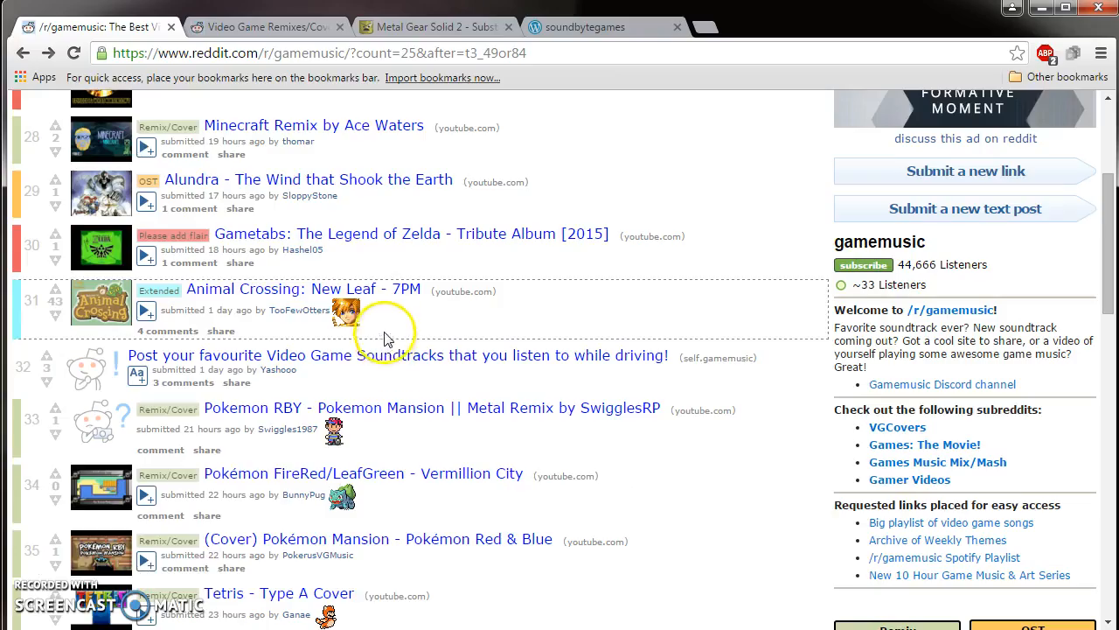
pyautogui.scroll(-3)
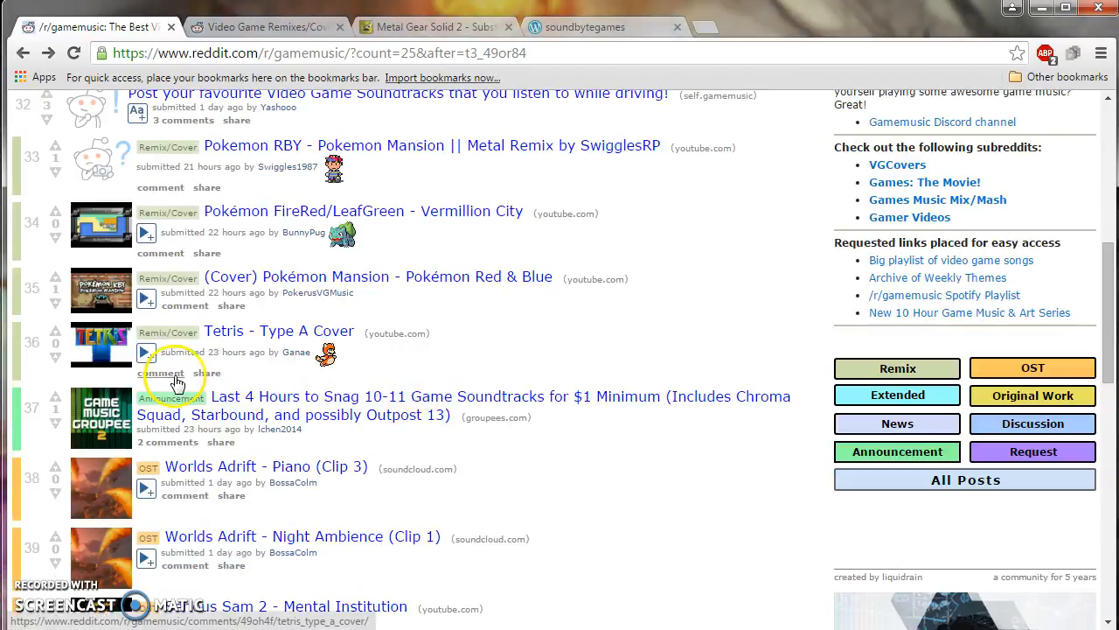
pyautogui.moveTo(175, 254)
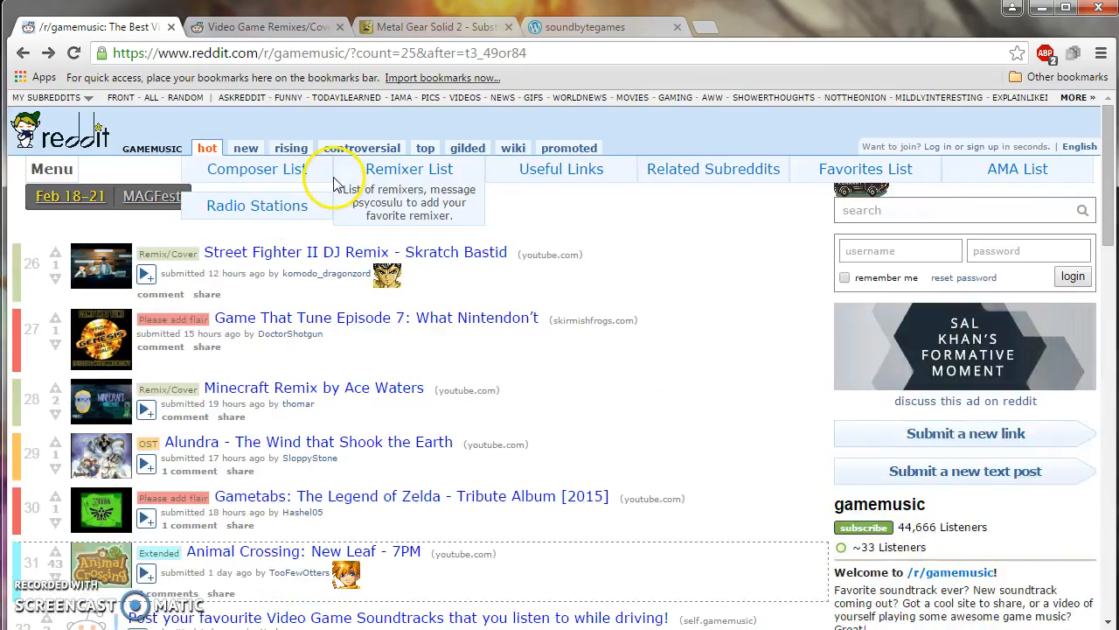
pyautogui.scroll(-3)
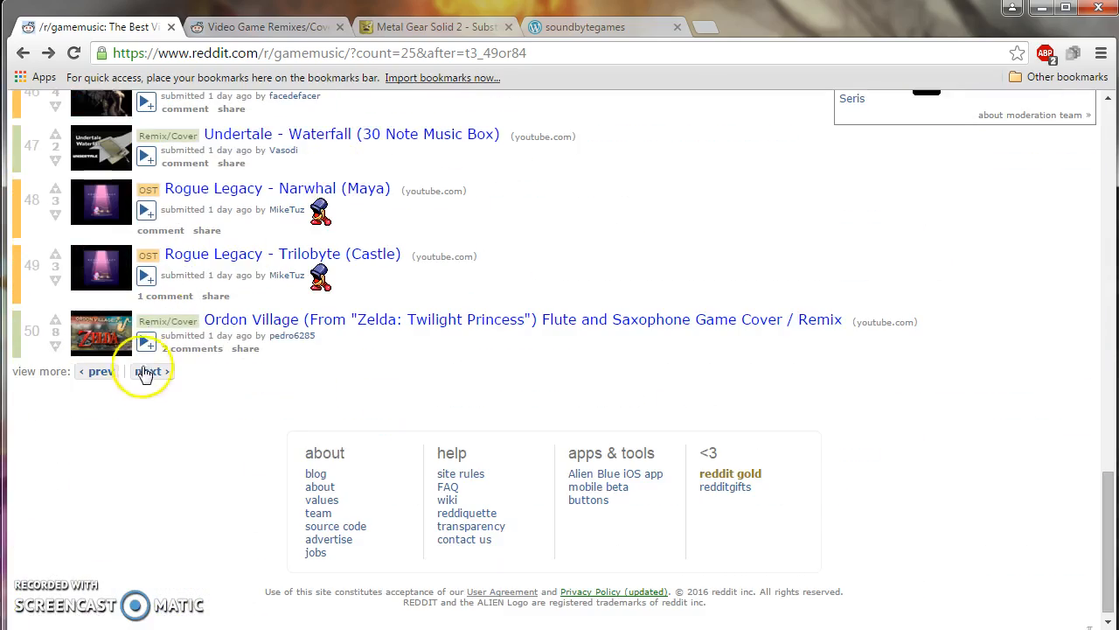
pyautogui.click(151, 369)
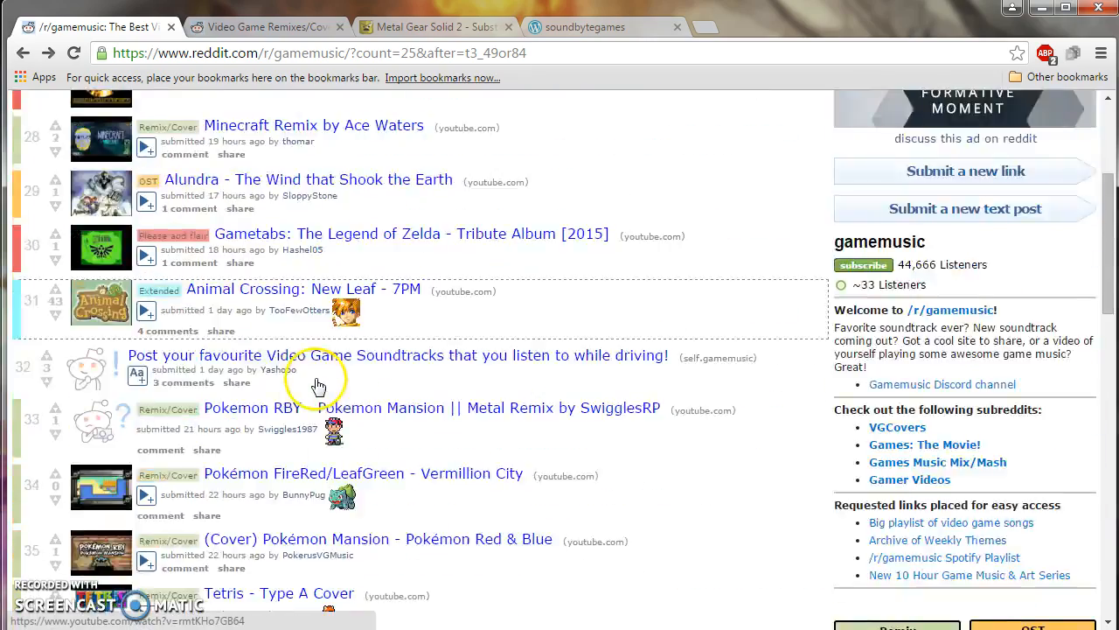
pyautogui.scroll(3)
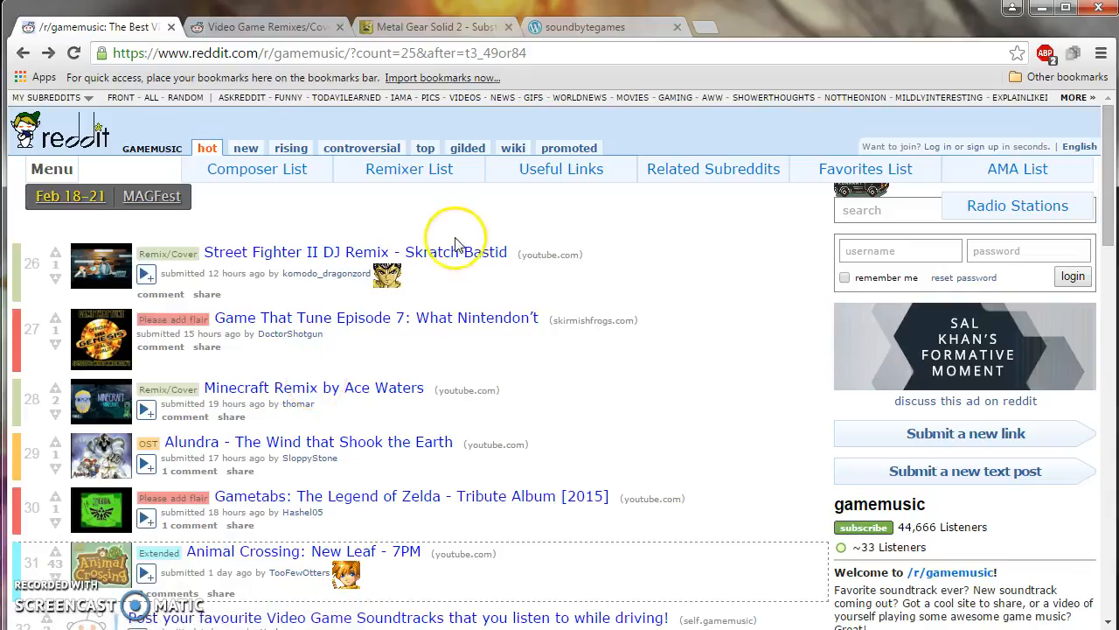
pyautogui.moveTo(227, 31)
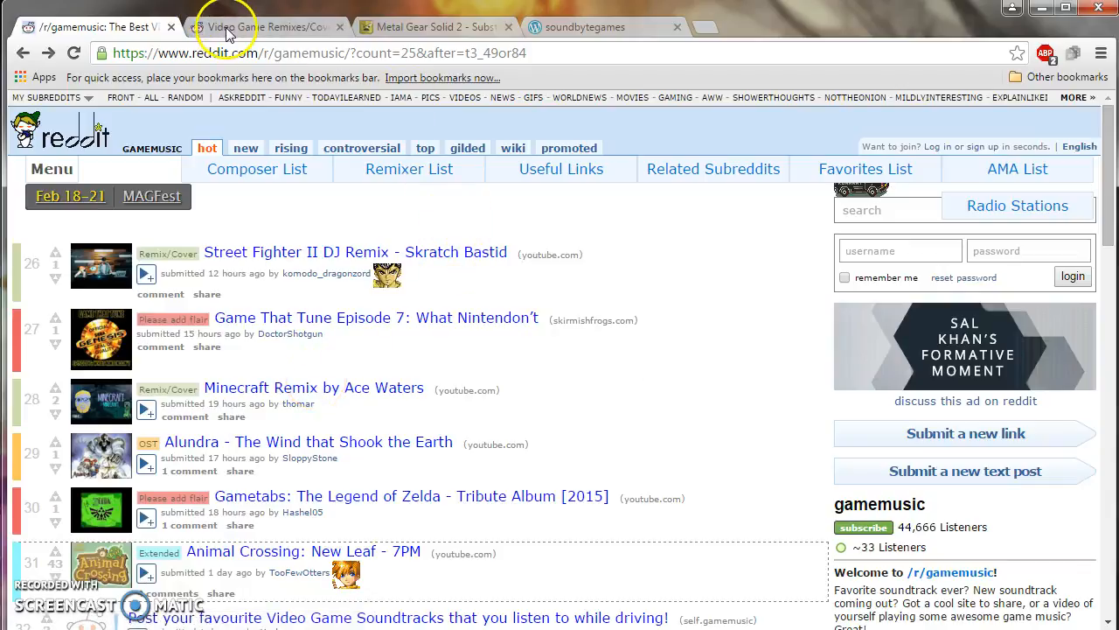
# Switch to r/VGCovers and load its next page of cover posts.
pyautogui.click(262, 27)
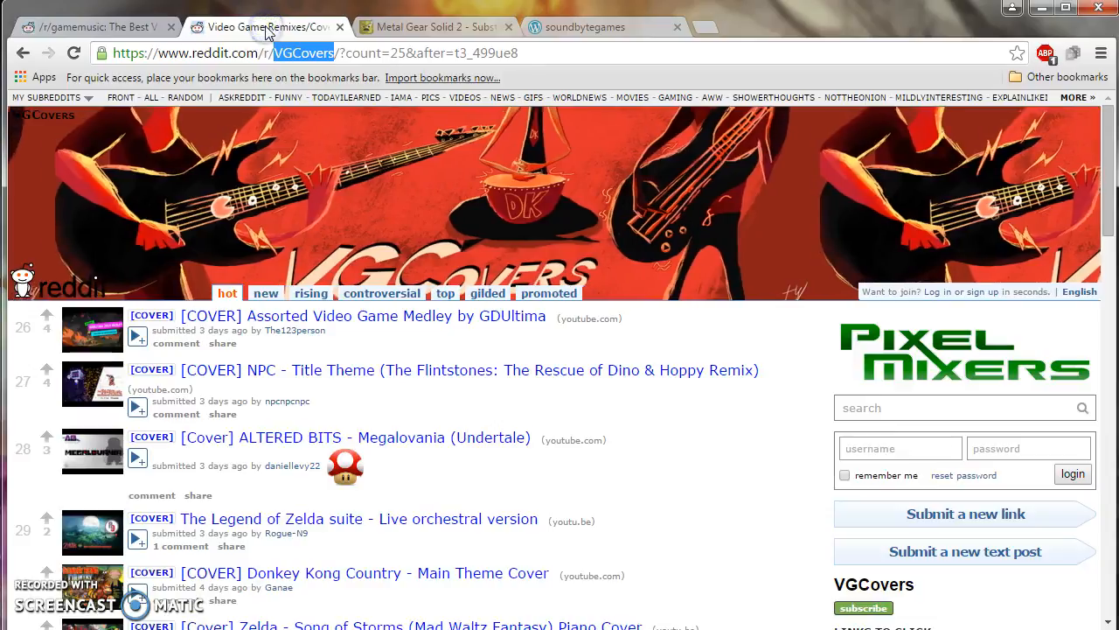
pyautogui.scroll(-3)
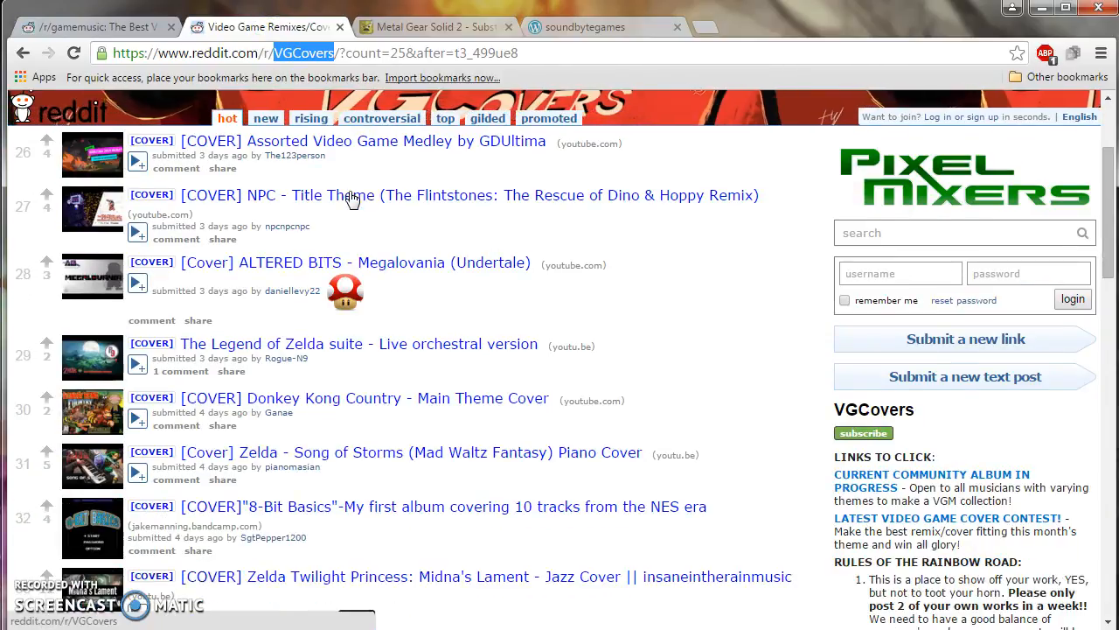
pyautogui.scroll(-3)
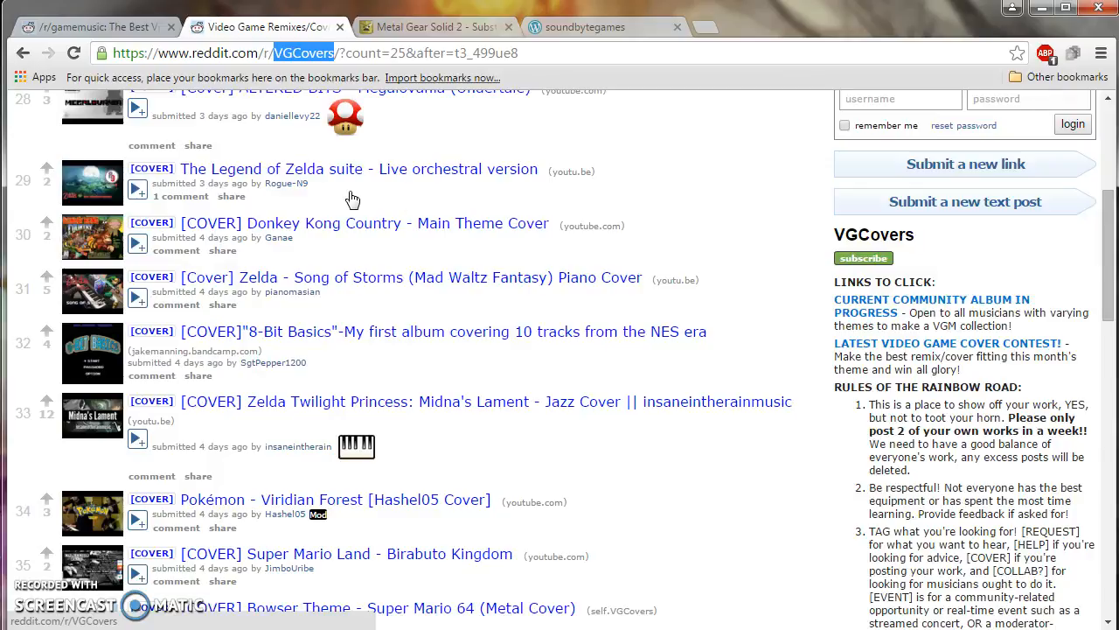
pyautogui.moveTo(424, 200)
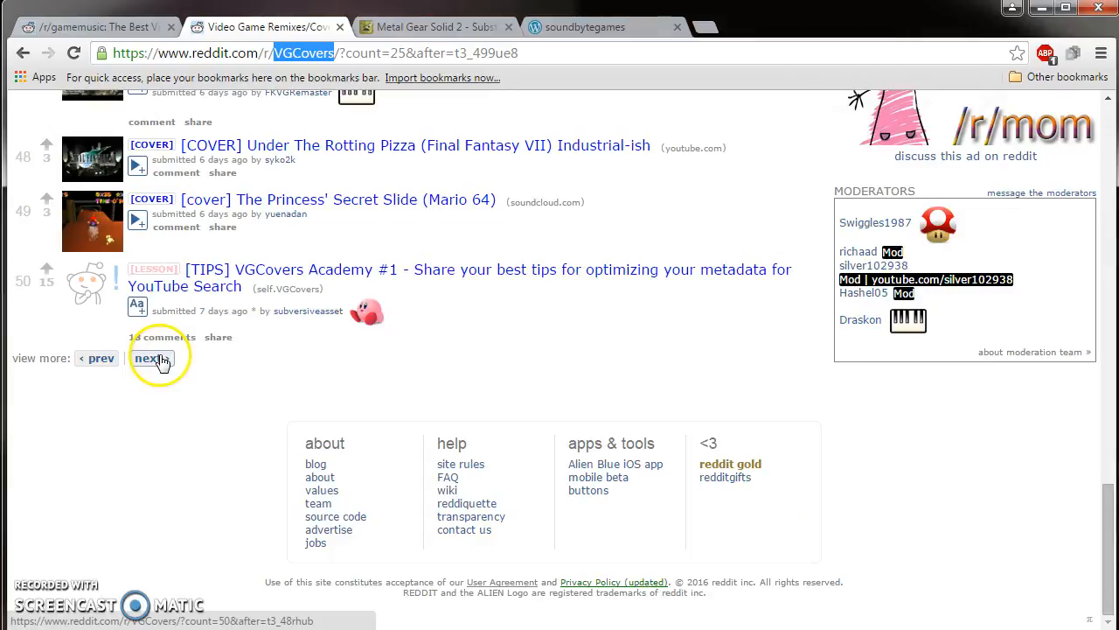
pyautogui.click(145, 357)
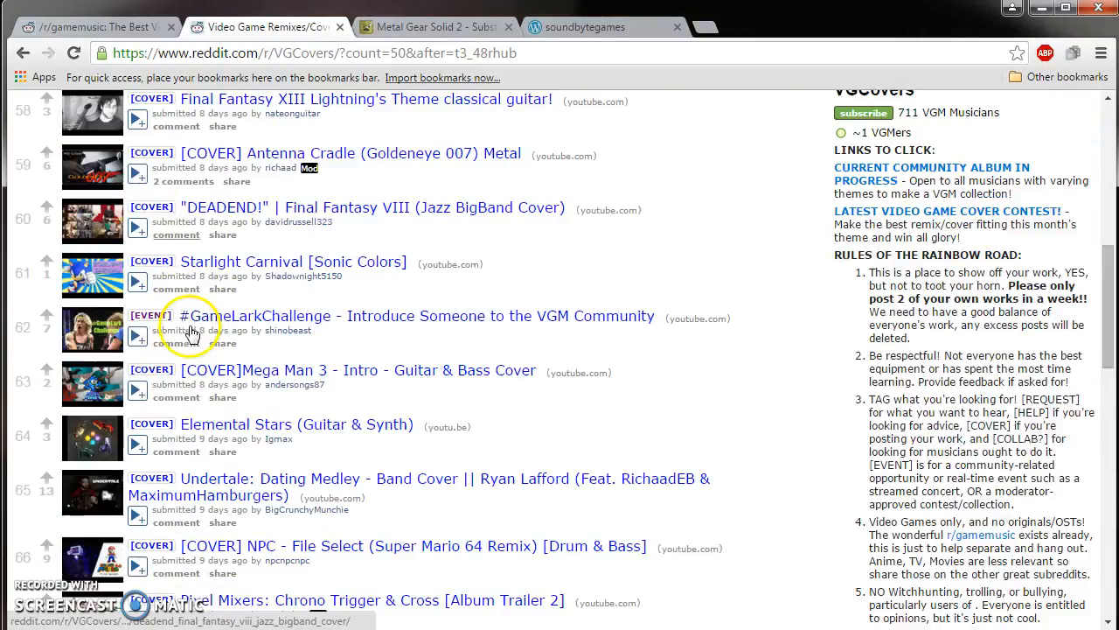
pyautogui.scroll(-3)
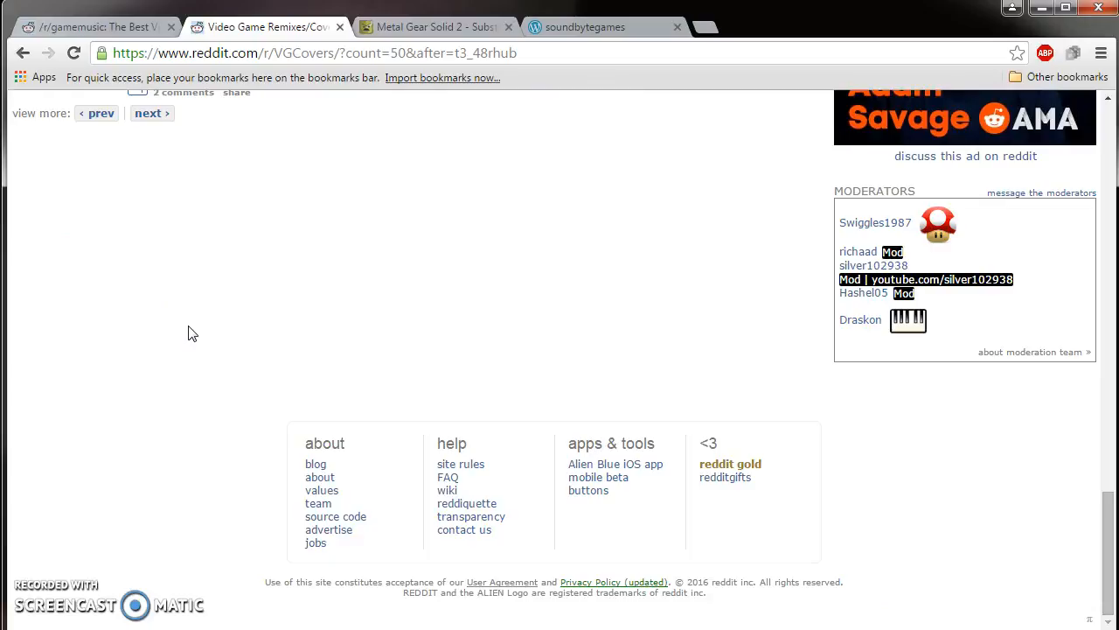
pyautogui.scroll(3)
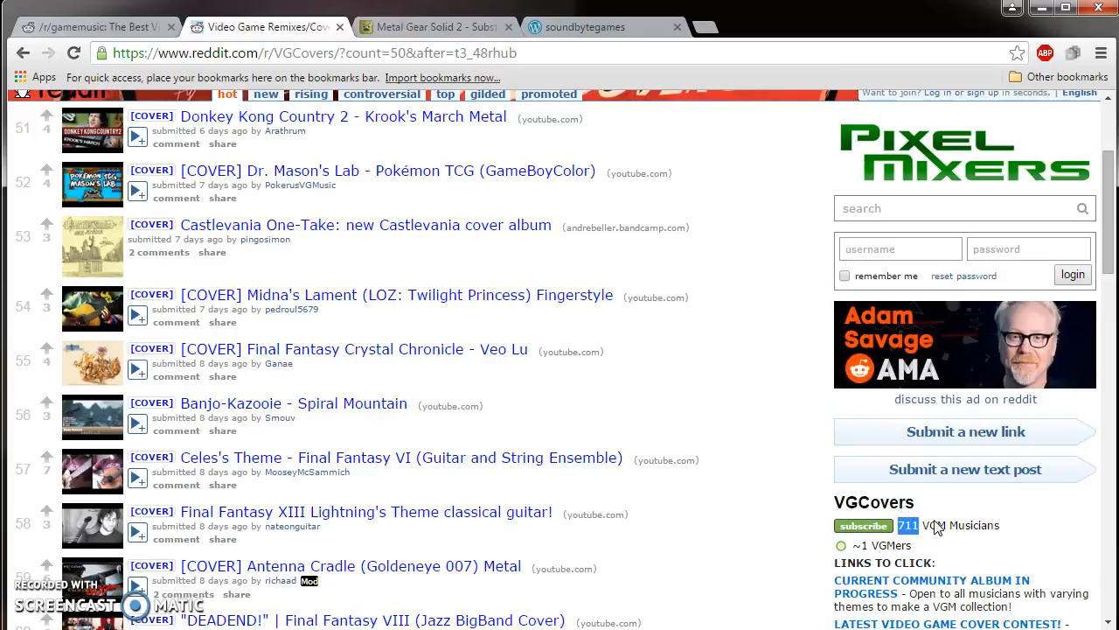
pyautogui.moveTo(868, 548)
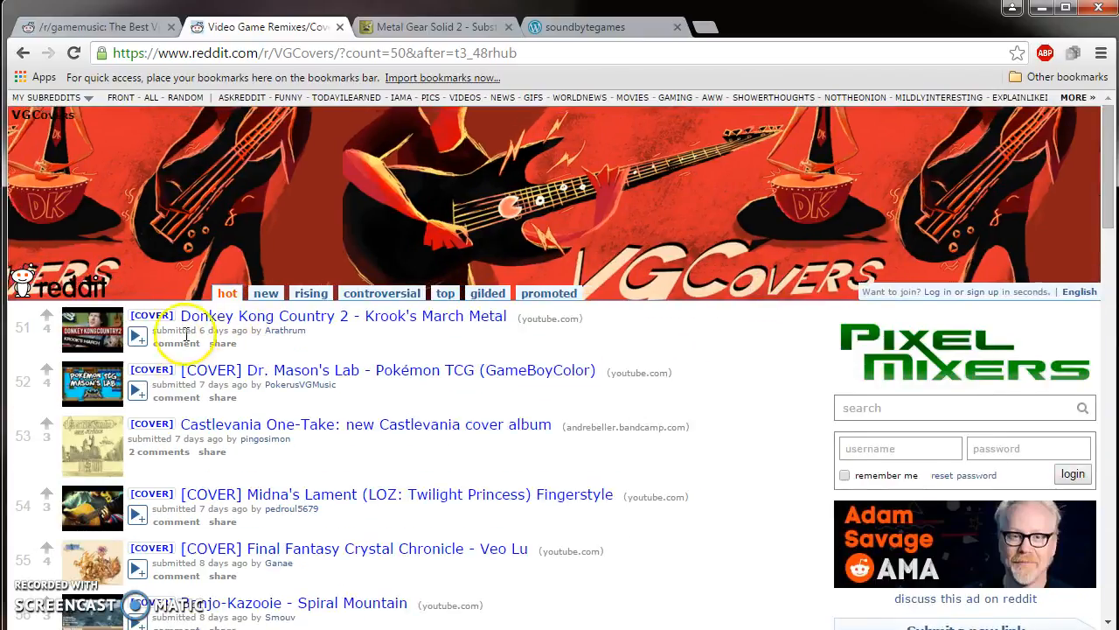
# Read a cover post's comments, go back, and open the NSFplay transcription utility post.
pyautogui.scroll(-3)
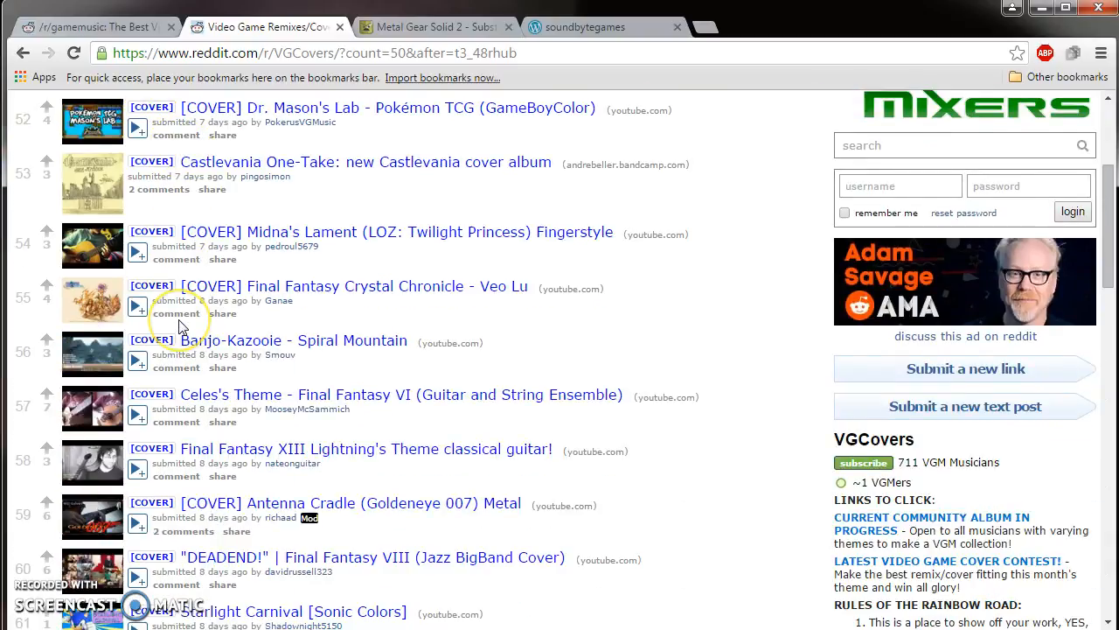
pyautogui.scroll(-3)
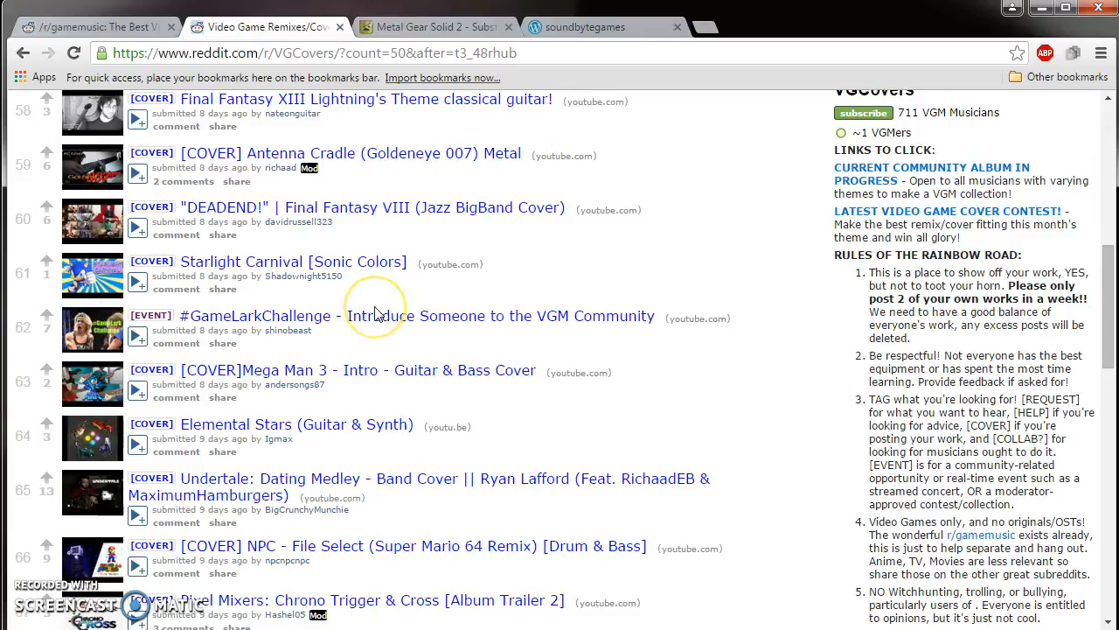
pyautogui.scroll(-3)
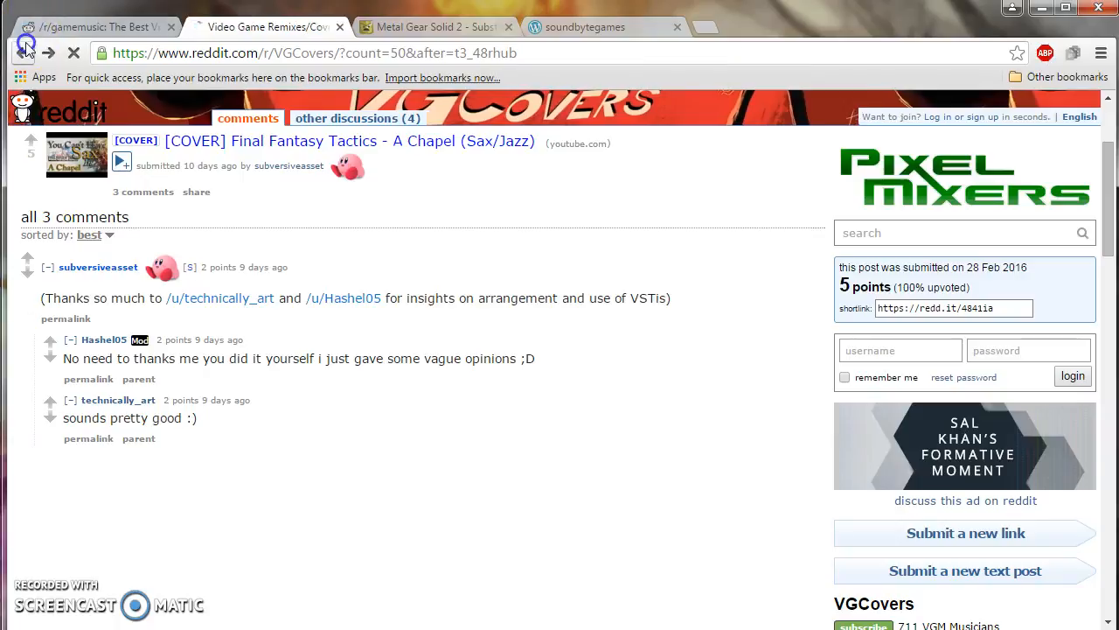
pyautogui.click(26, 50)
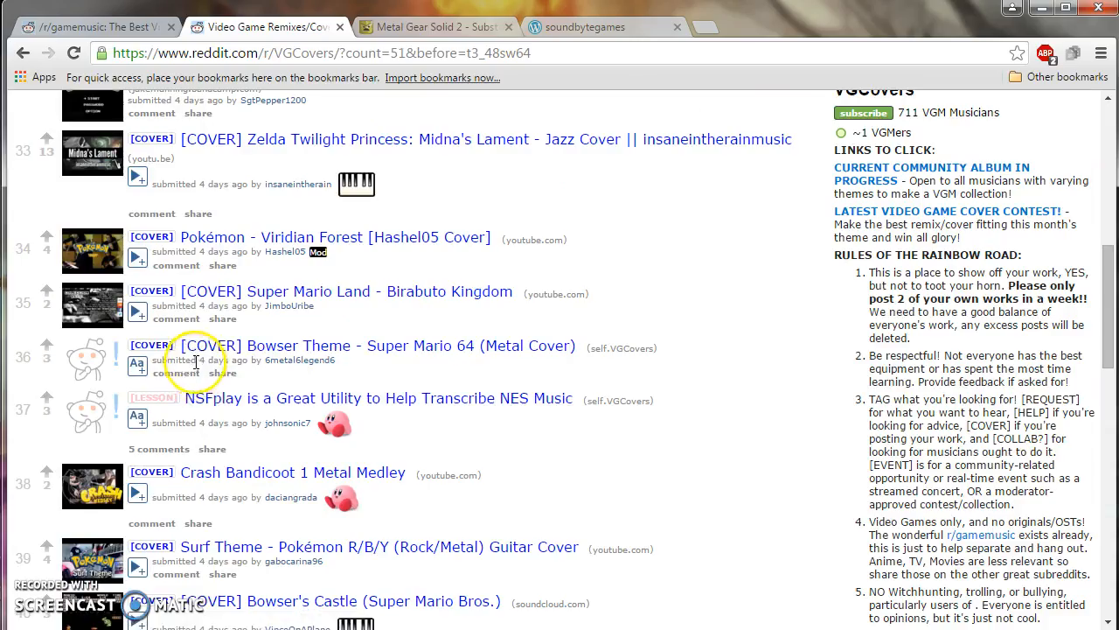
pyautogui.click(369, 398)
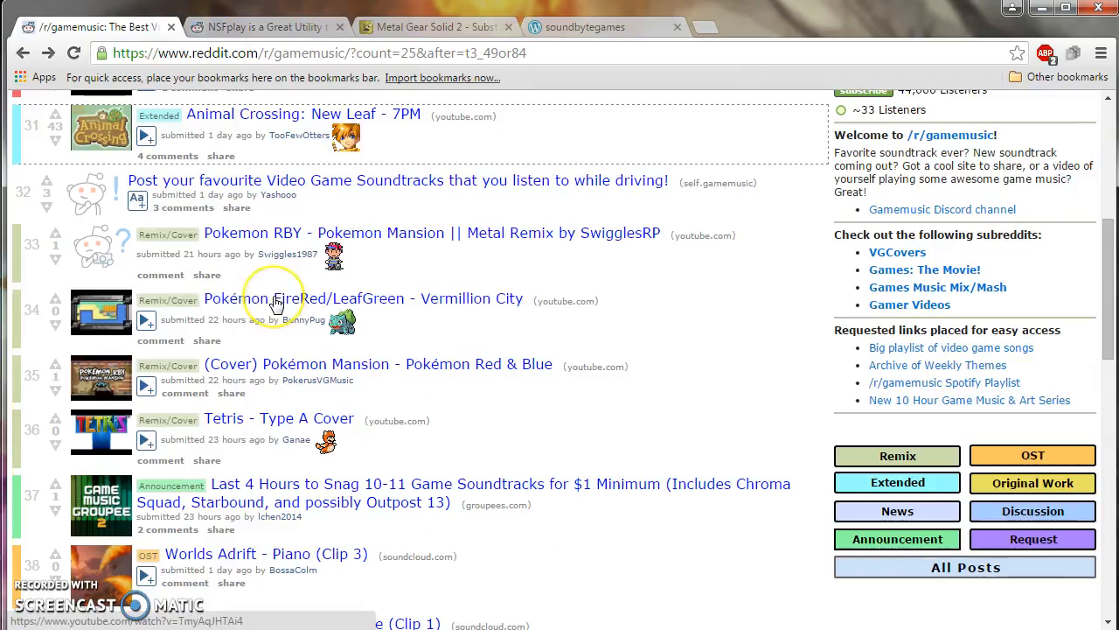
# Page r/gamemusic forward twice to posts 76 onward, reaching Kirby's Epic Yarn - Flower Fields.
pyautogui.scroll(-3)
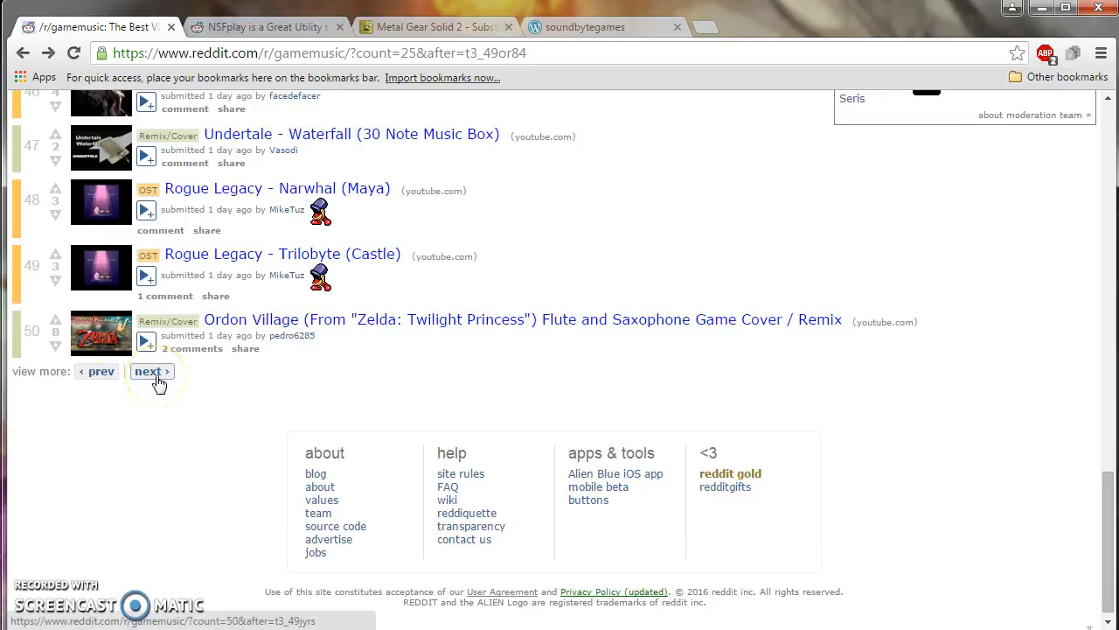
pyautogui.click(151, 371)
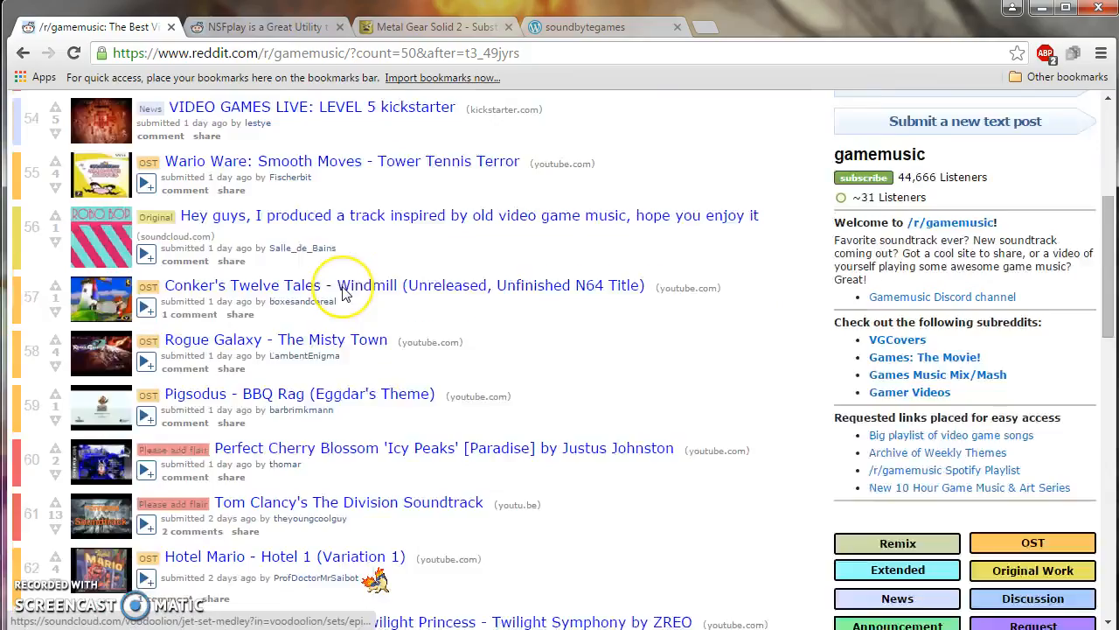
pyautogui.scroll(-3)
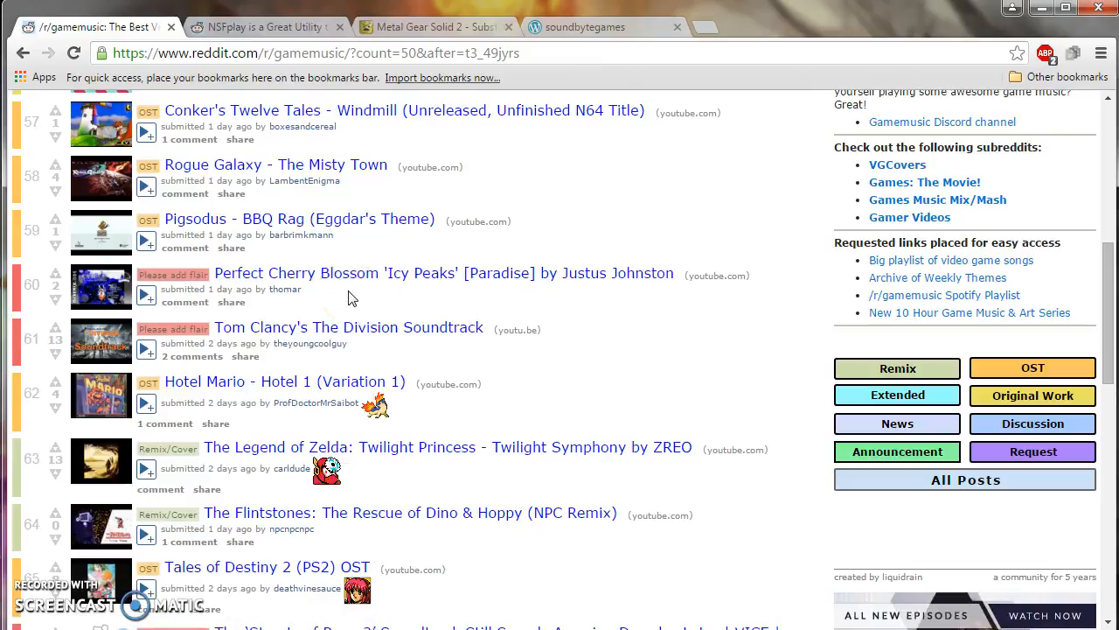
pyautogui.scroll(-3)
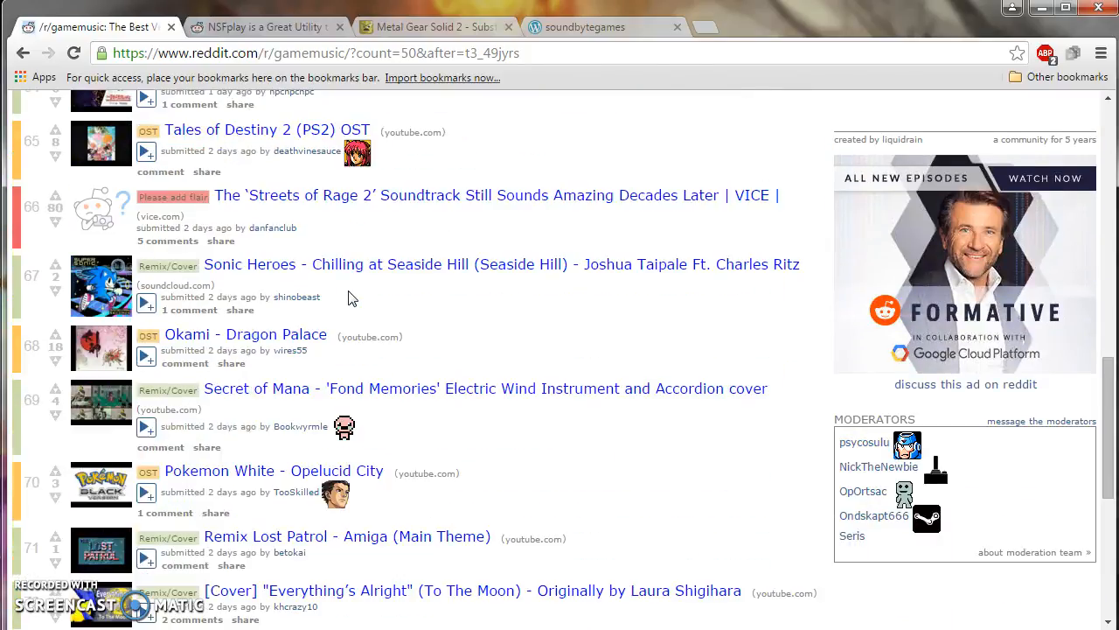
pyautogui.scroll(-3)
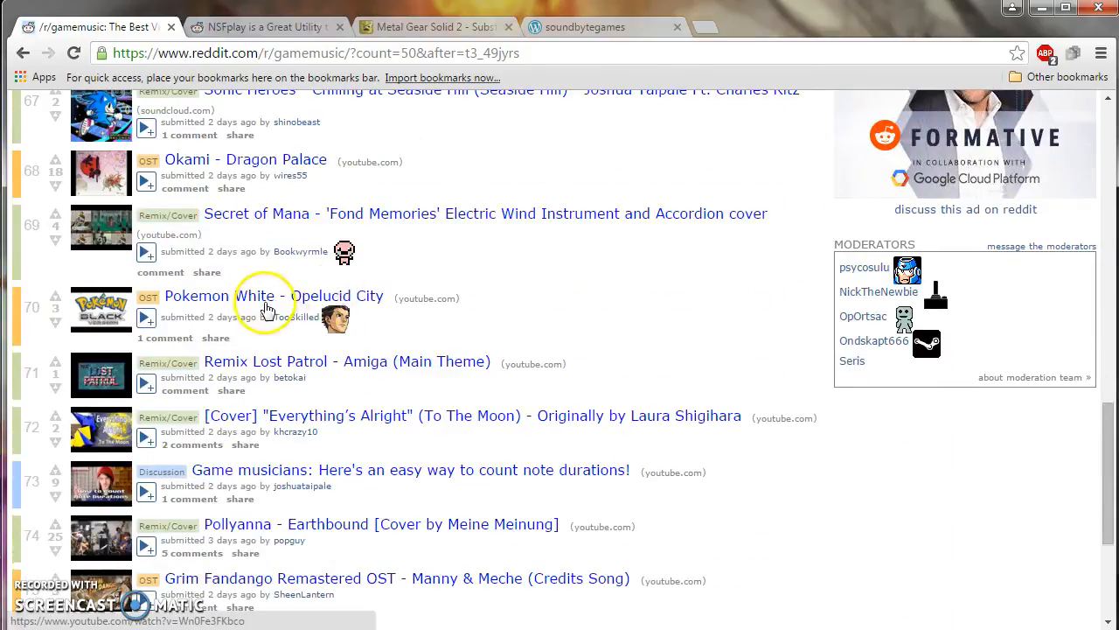
pyautogui.scroll(-3)
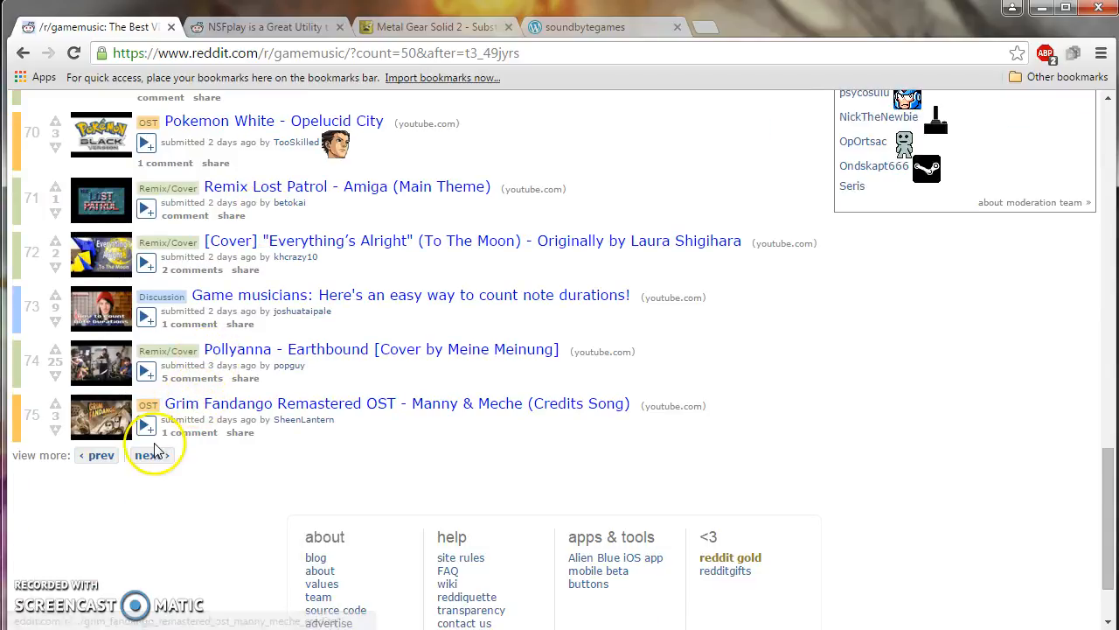
pyautogui.click(149, 455)
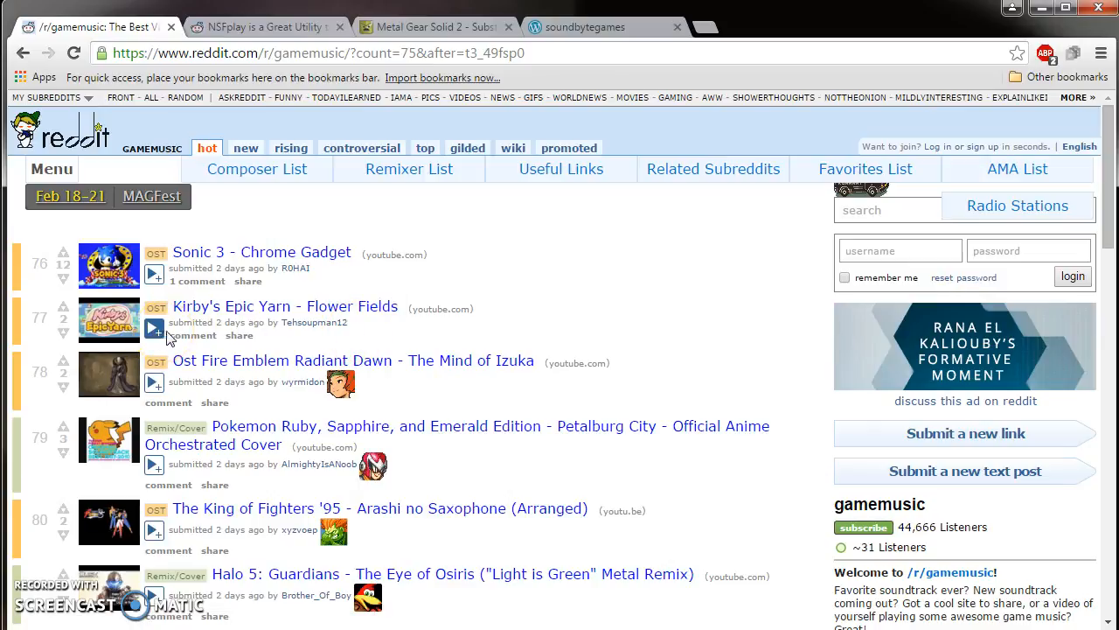
pyautogui.moveTo(180, 337)
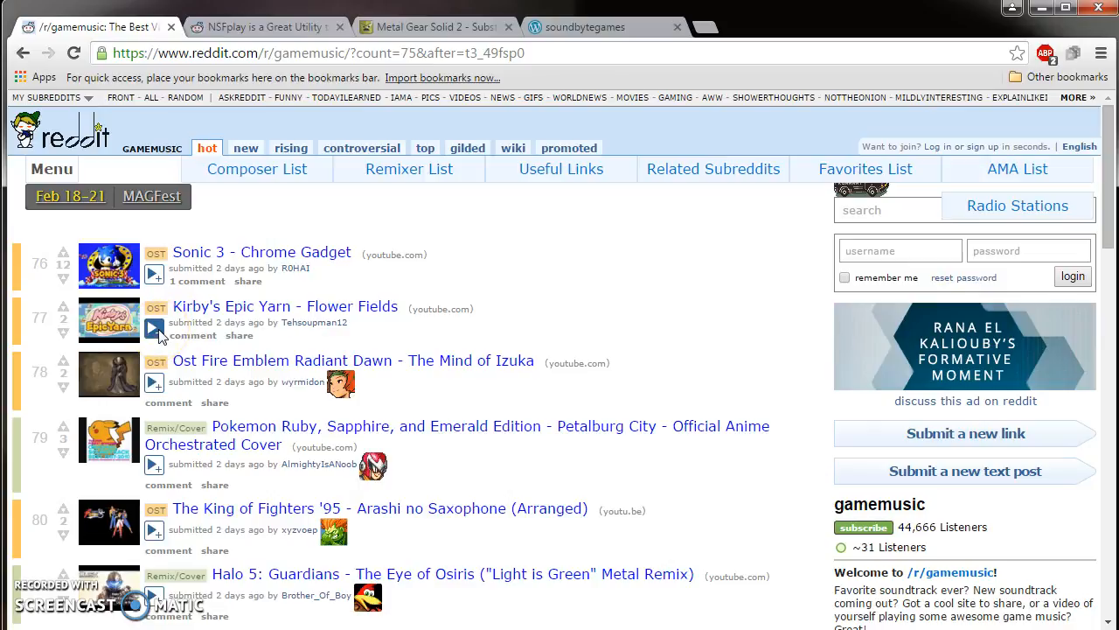
pyautogui.scroll(-3)
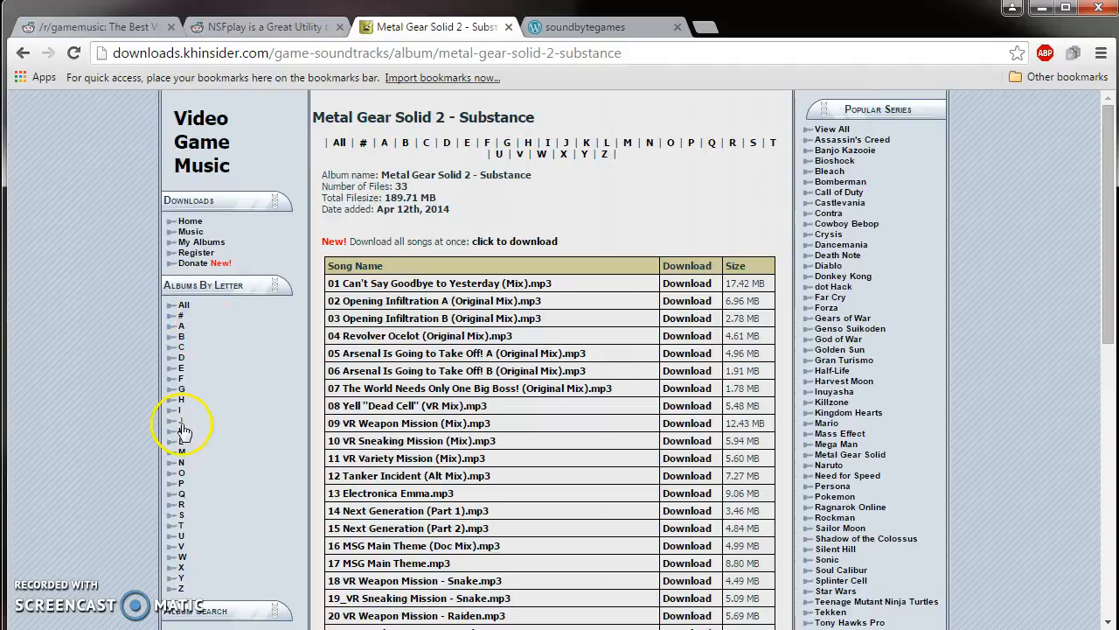
# List KHInsider albums starting with K and open Kirby's Epic Yarn, with 63 tracks.
pyautogui.click(181, 432)
pyautogui.write('kirby')
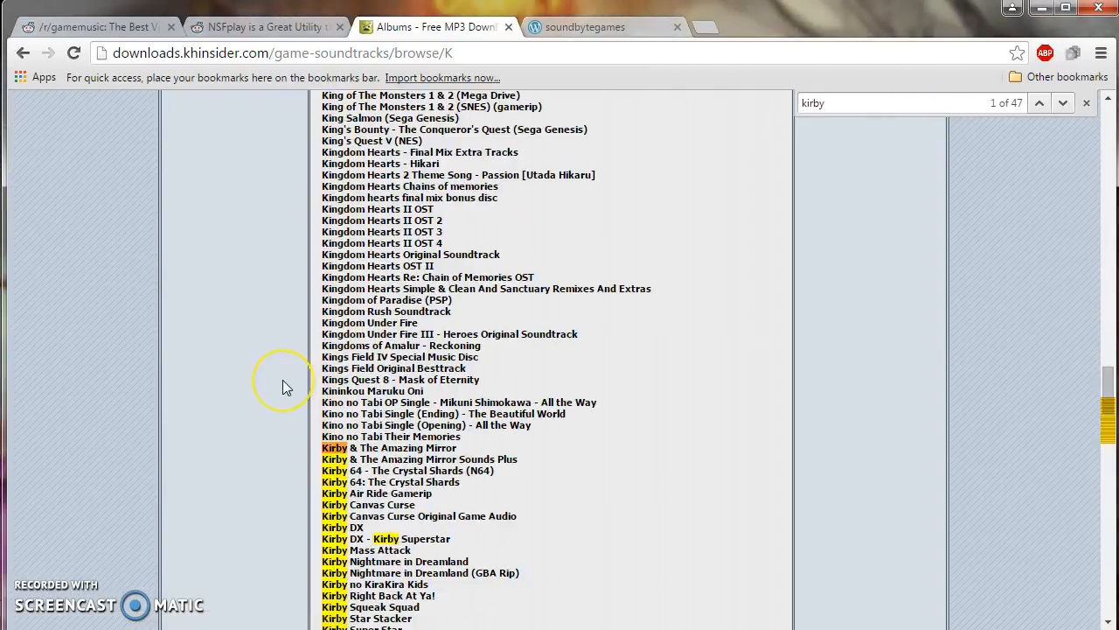
pyautogui.scroll(-3)
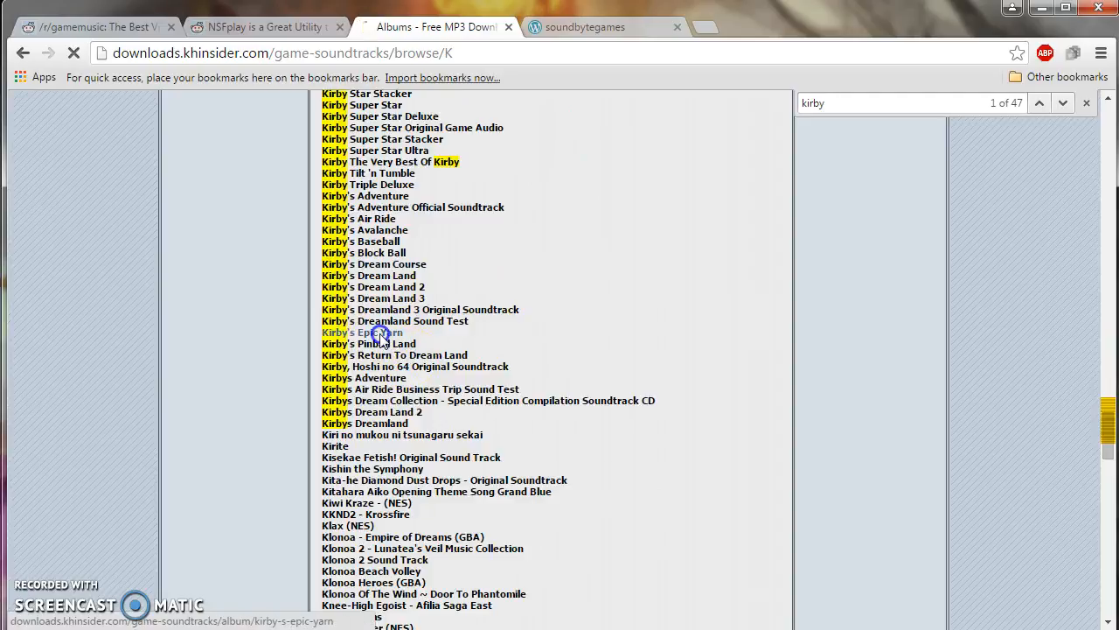
pyautogui.click(380, 331)
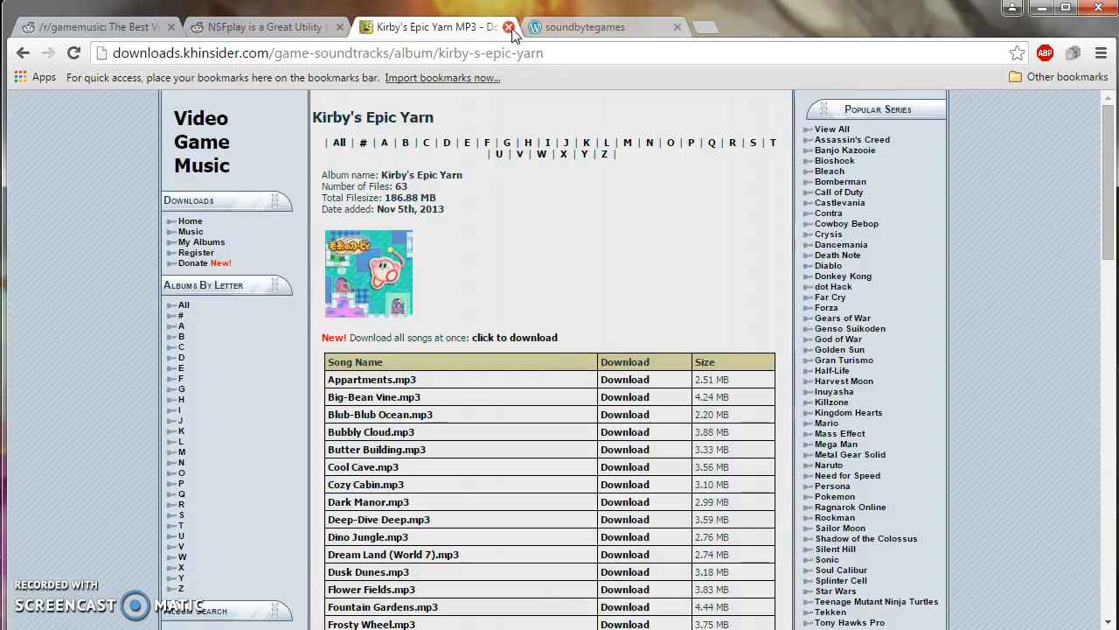
# Close the KHInsider Kirby's Epic Yarn tab, returning to the soundbytegames blog.
pyautogui.click(513, 27)
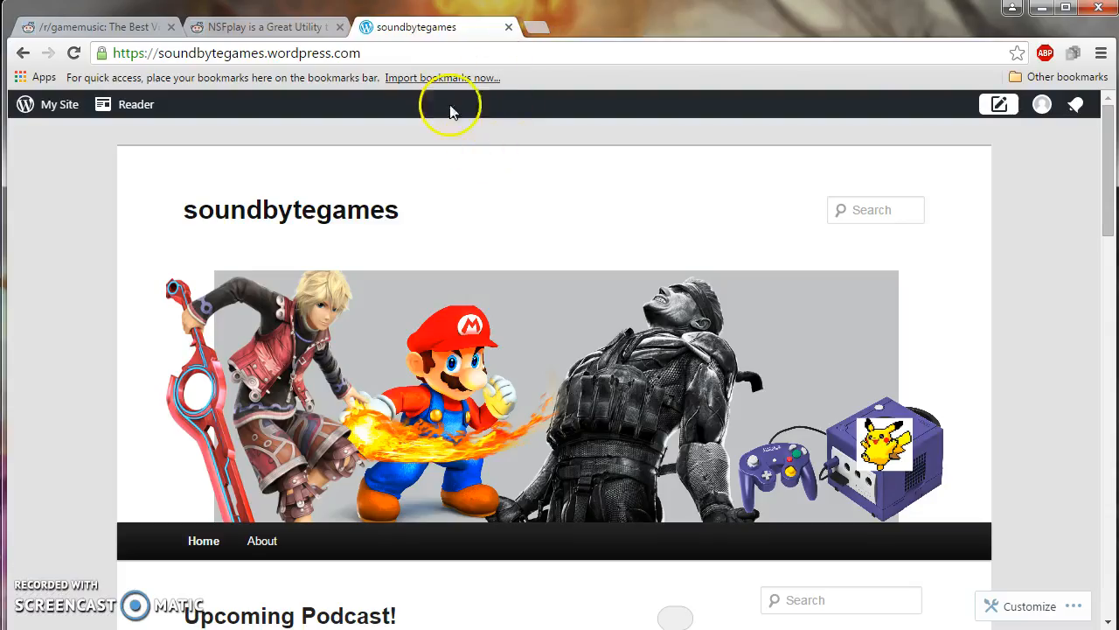
pyautogui.moveTo(341, 87)
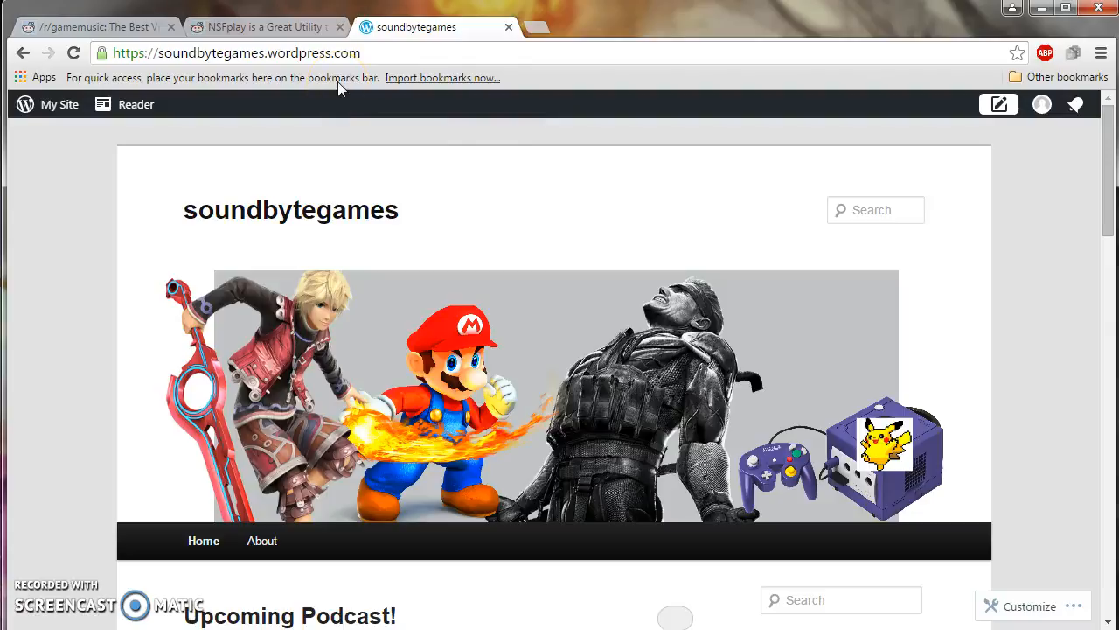
pyautogui.moveTo(506, 42)
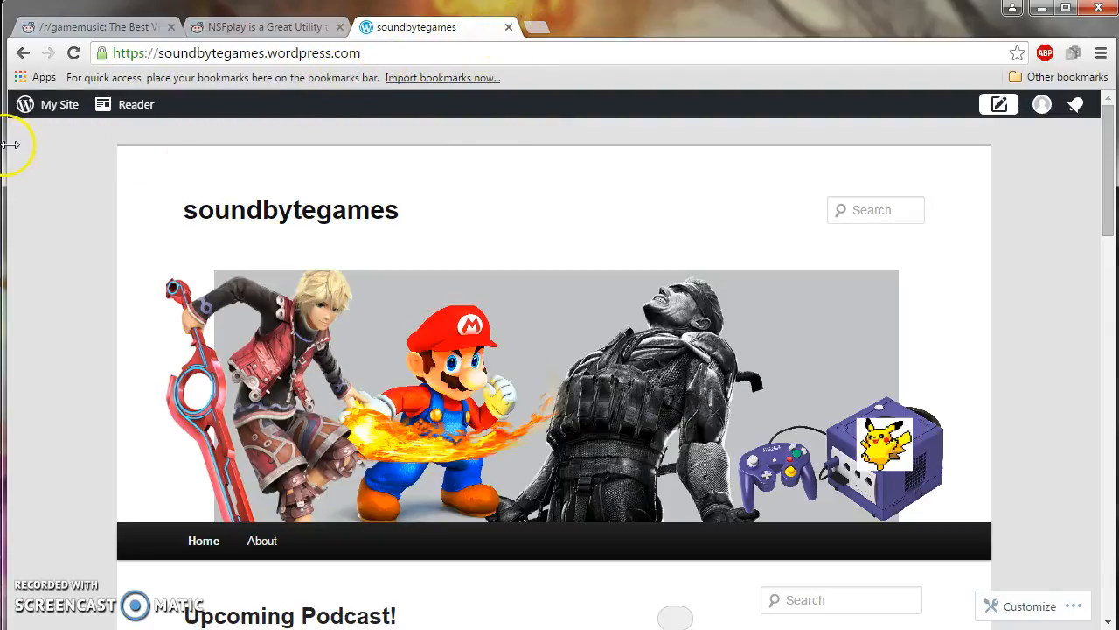
pyautogui.moveTo(367, 73)
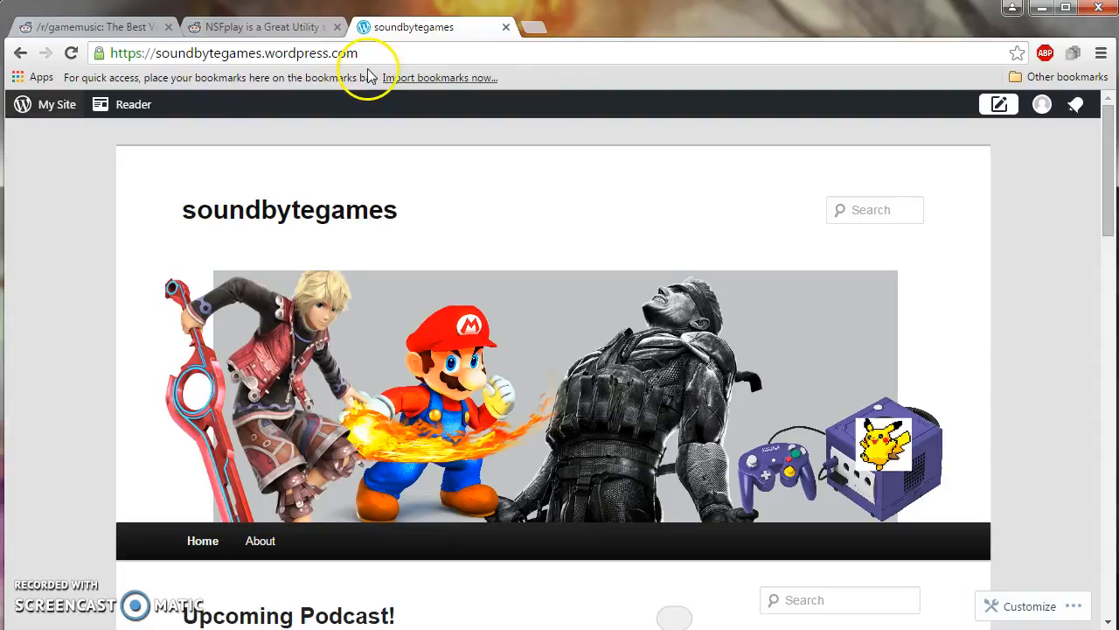